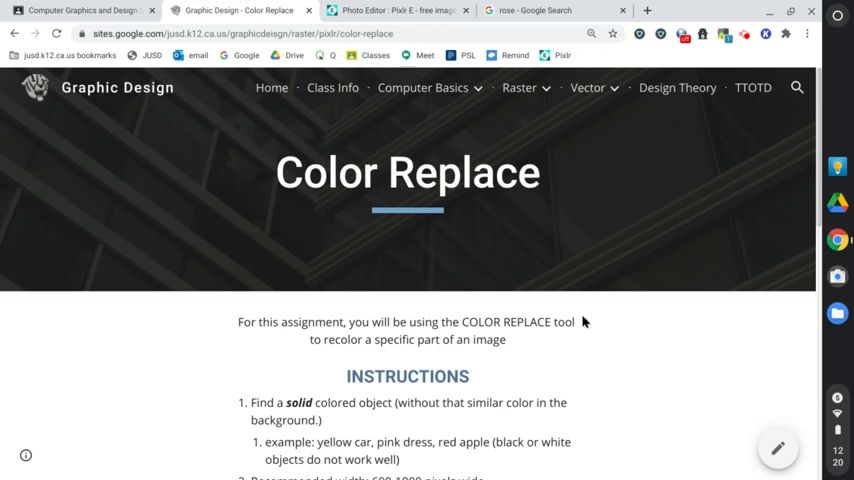
Read through the image guidelines, noting the dress examples and recommended pixel width range
scroll("down", 3)
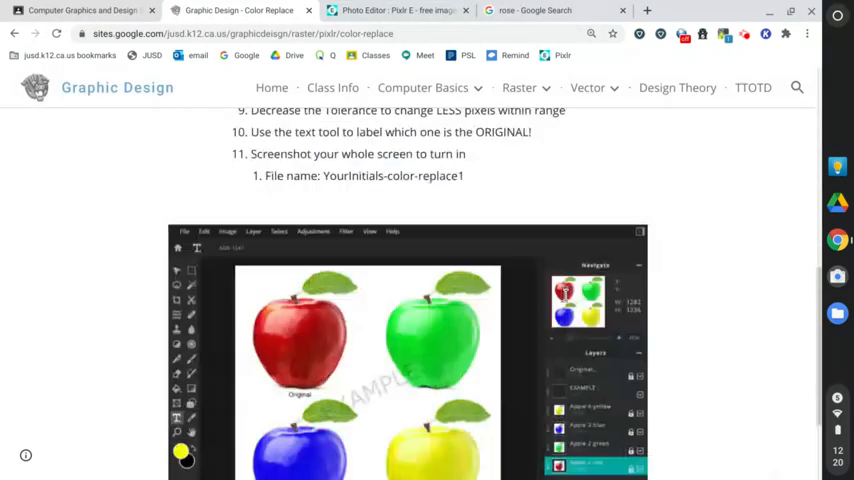
scroll("down", 3)
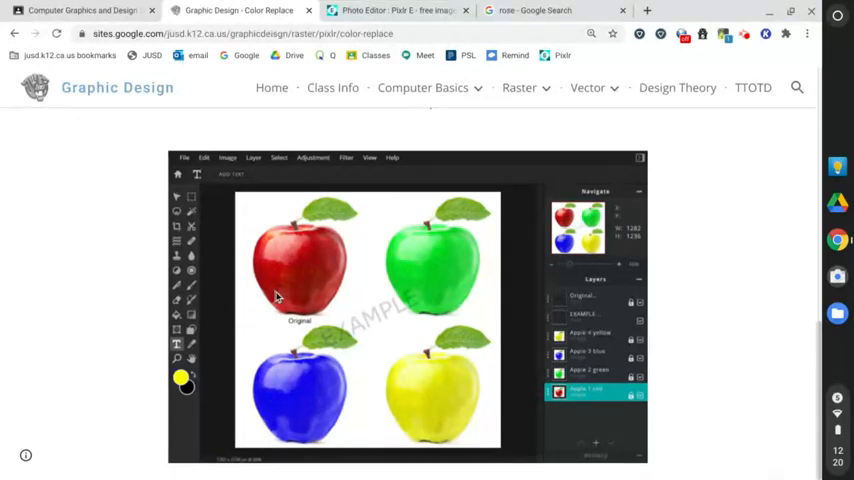
mouse_move(448, 280)
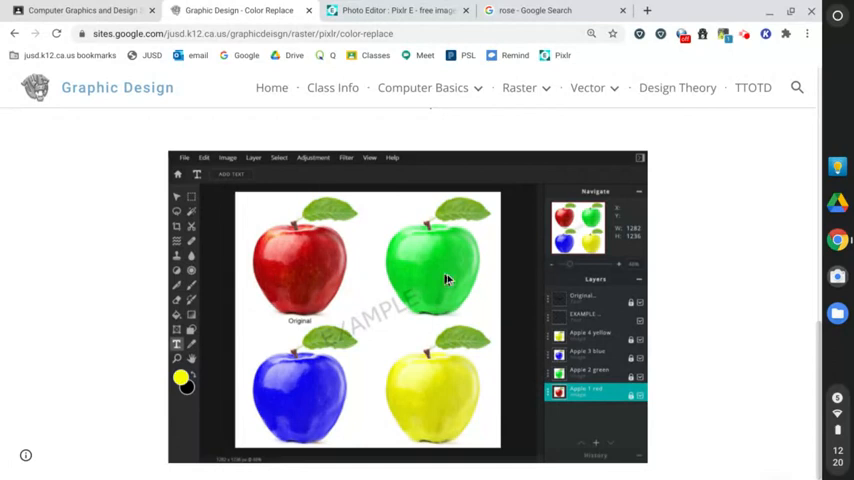
mouse_move(418, 396)
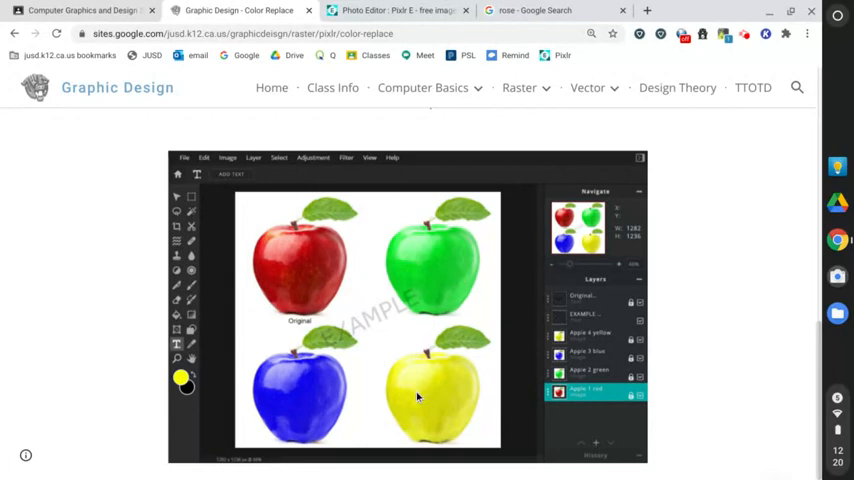
mouse_move(388, 284)
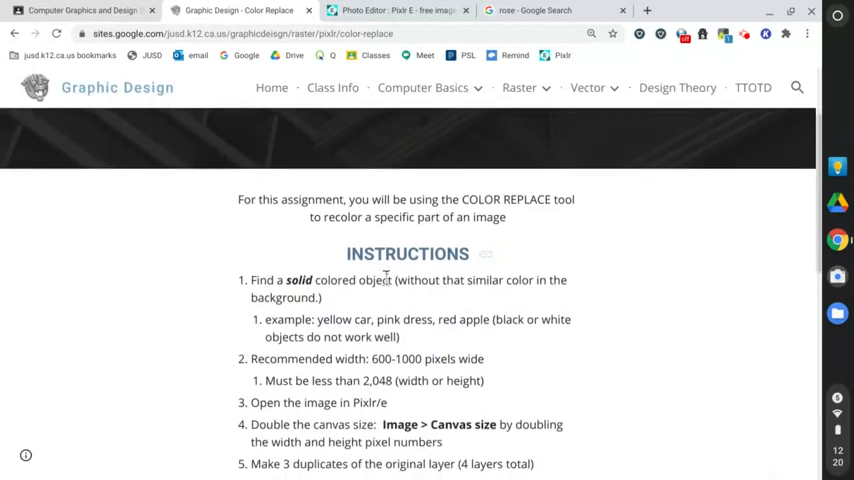
scroll("down", 3)
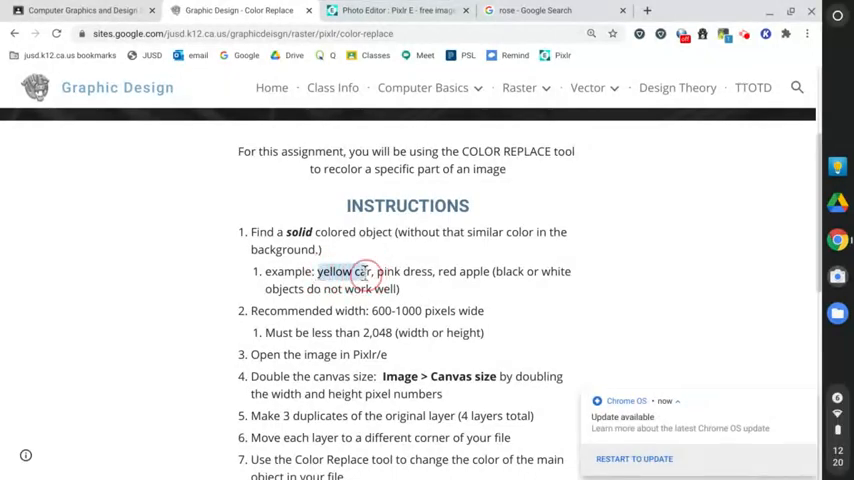
double_click(404, 272)
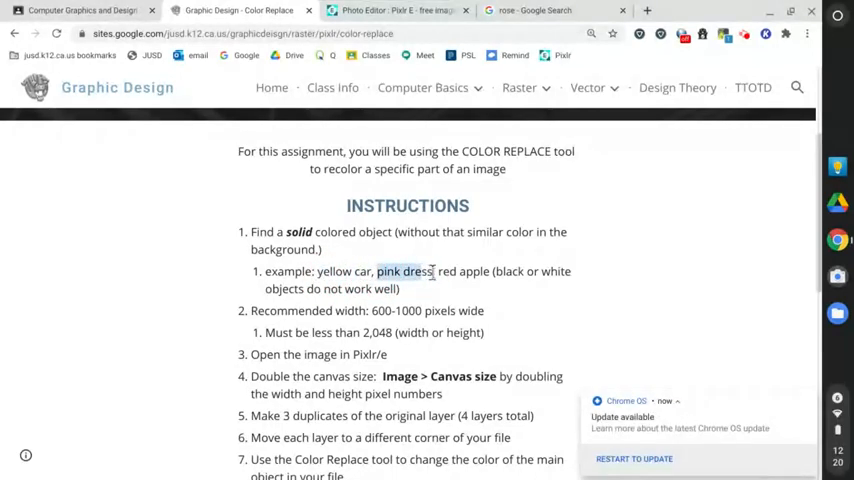
double_click(464, 272)
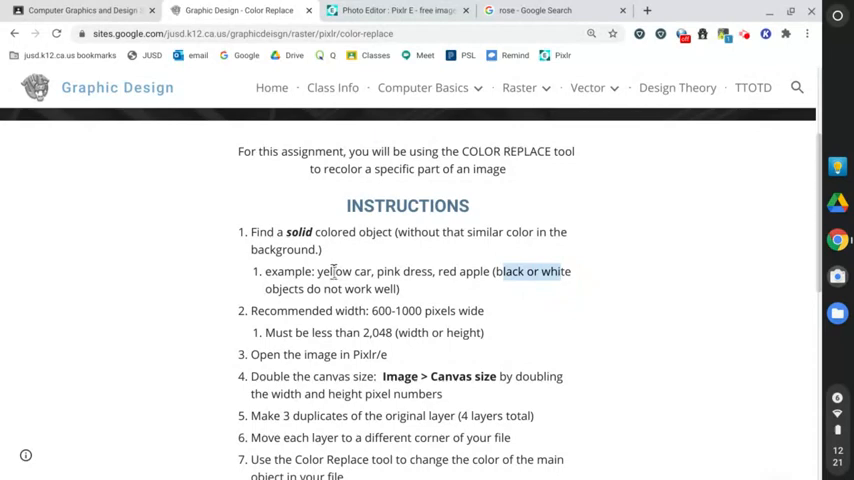
scroll("down", 3)
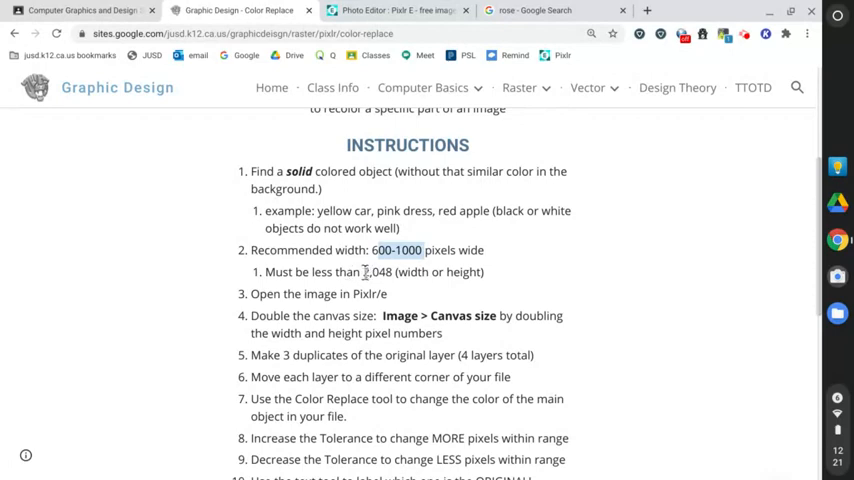
double_click(378, 272)
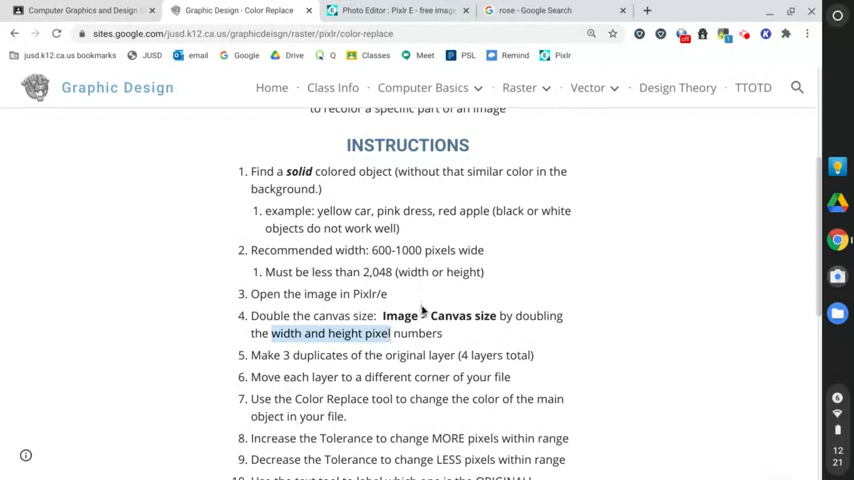
Copy the large Mister Lincoln rose photo's image address and return to the Pixlr E tab
left_click(536, 10)
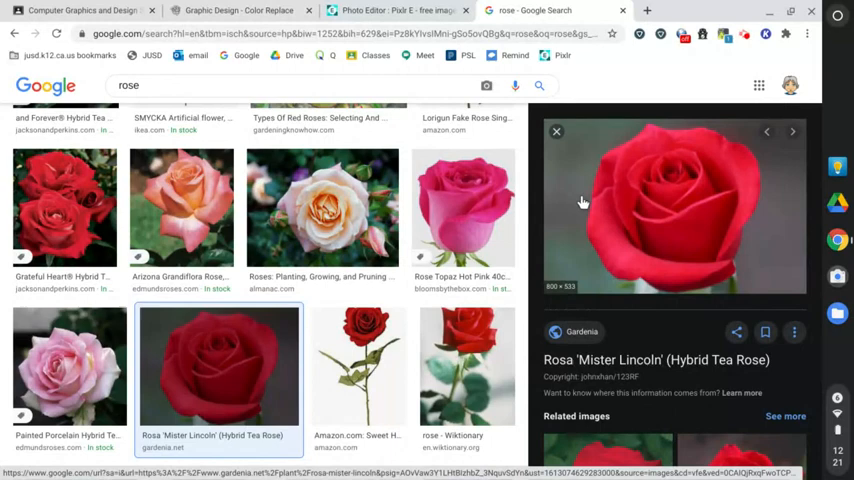
mouse_move(588, 208)
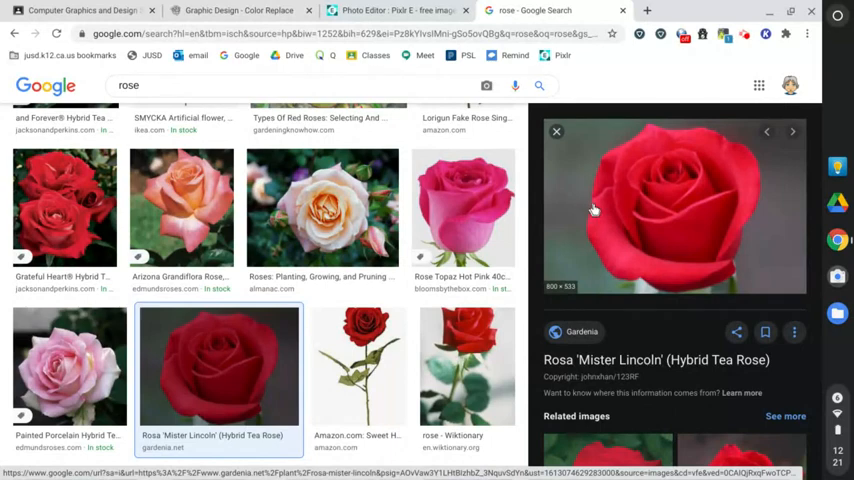
right_click(604, 196)
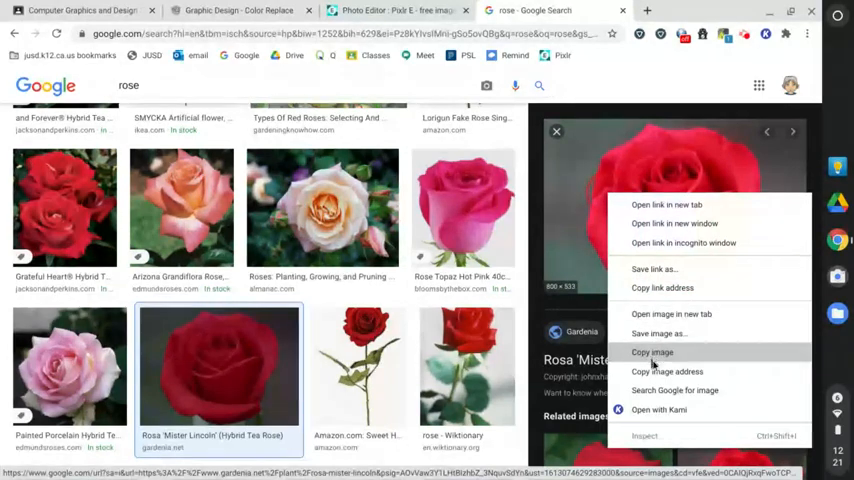
mouse_move(668, 372)
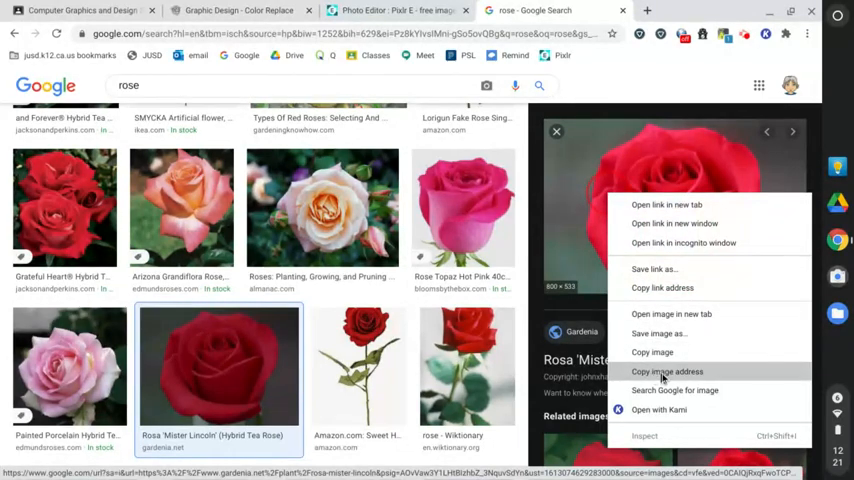
left_click(662, 378)
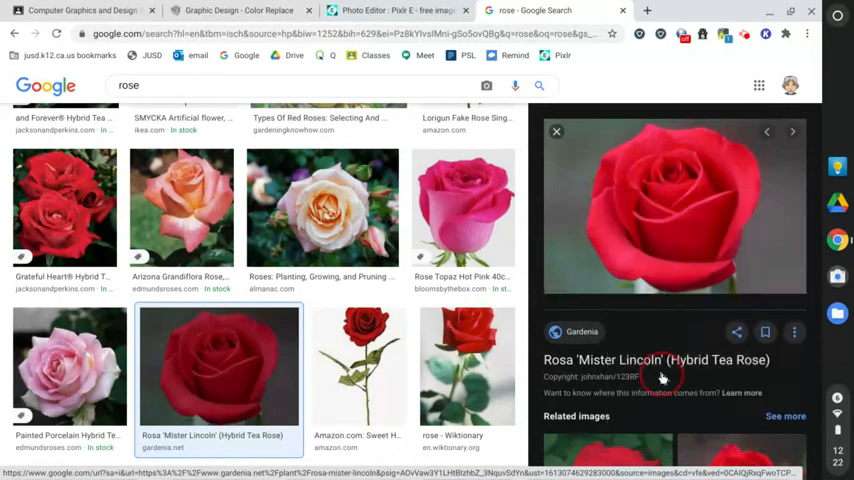
left_click(396, 14)
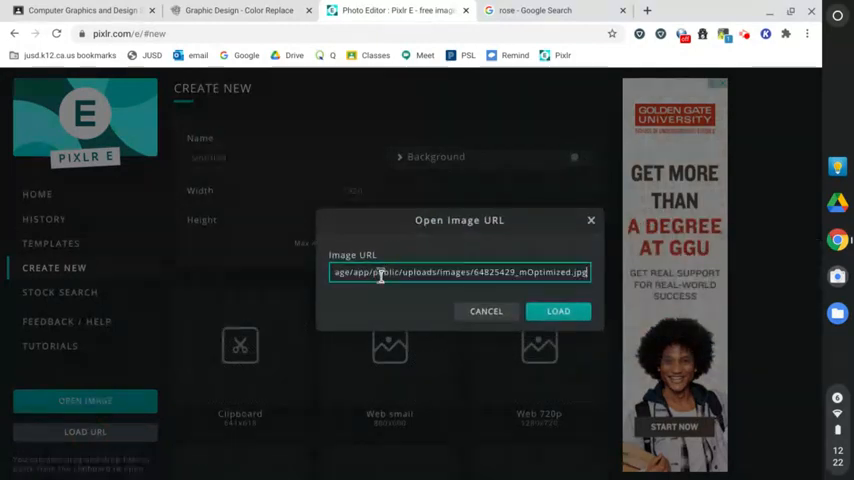
Load the red rose photo into the editor from the pasted image address
left_click(558, 312)
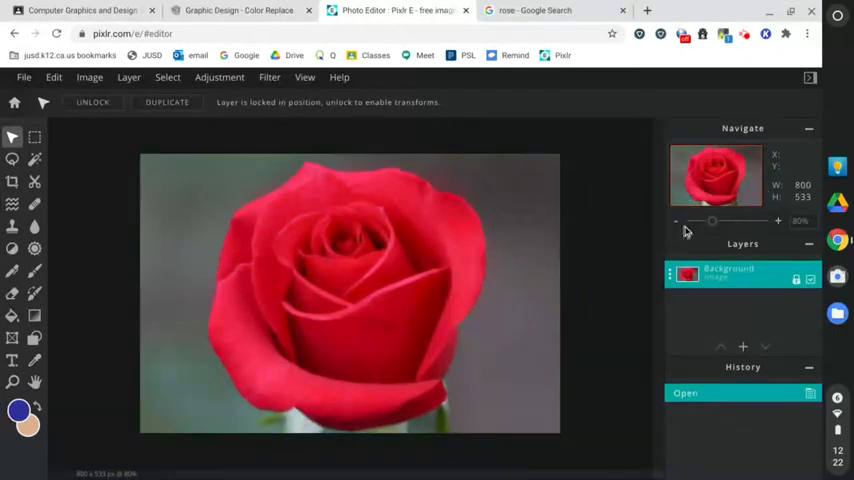
mouse_move(564, 246)
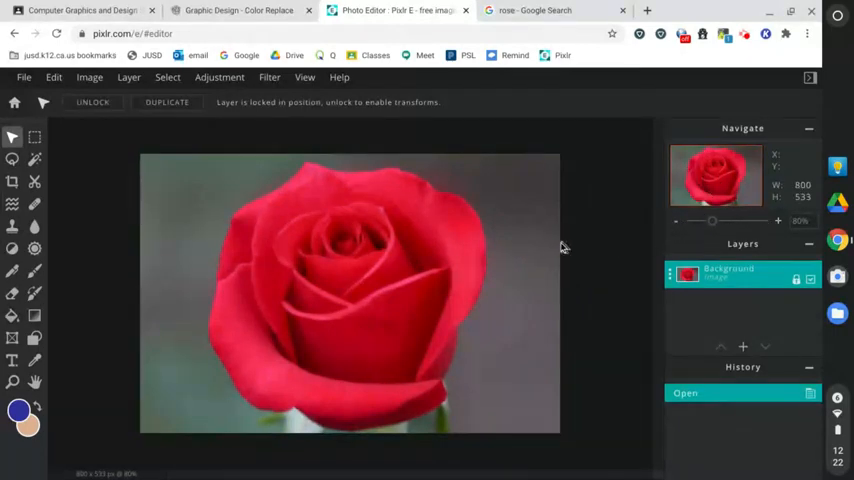
mouse_move(558, 248)
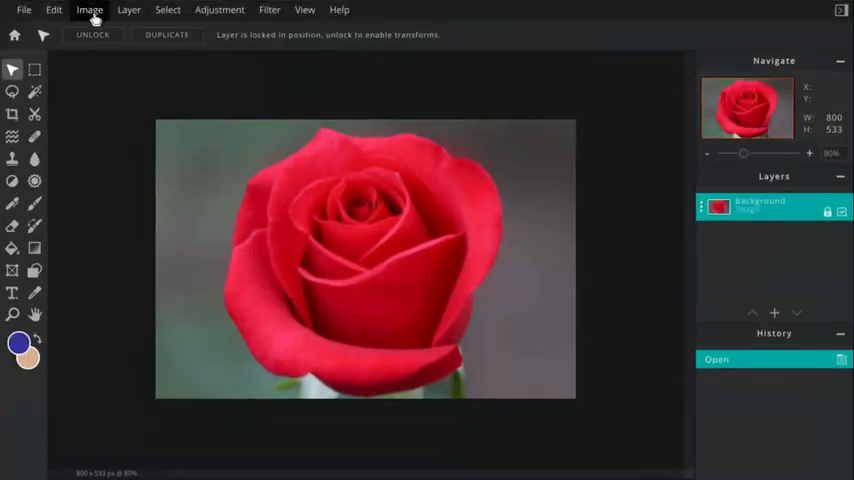
Resize the canvas to 1600 by 1066 pixels anchored top-left via Image > Canvas size
left_click(88, 8)
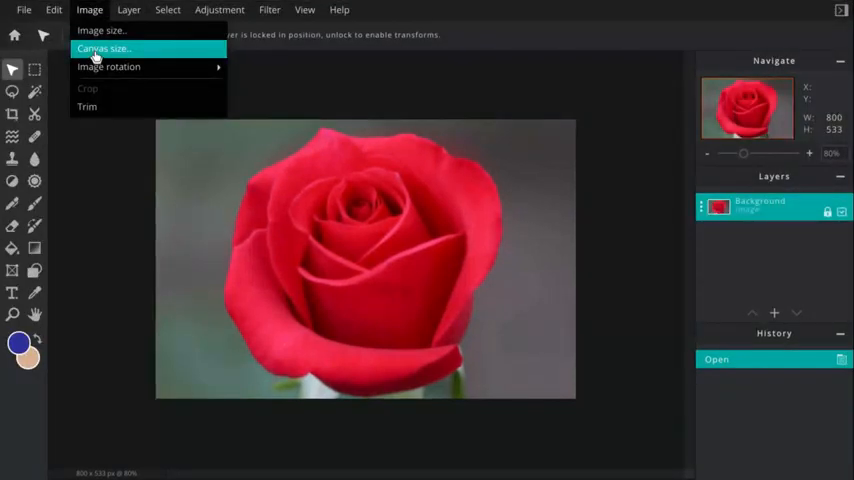
left_click(104, 48)
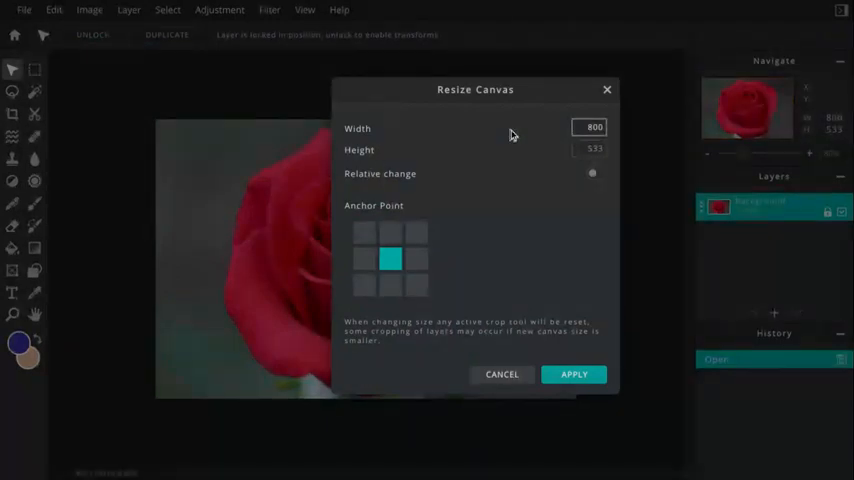
left_click(590, 128)
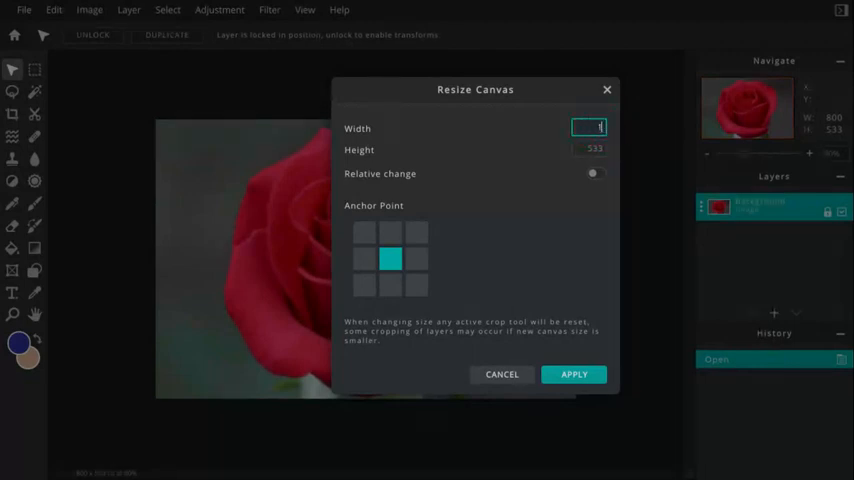
type("1600")
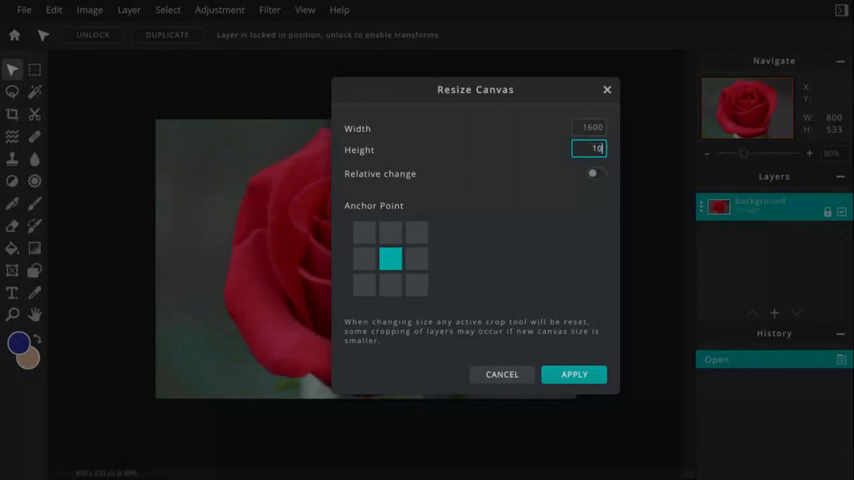
type("1066")
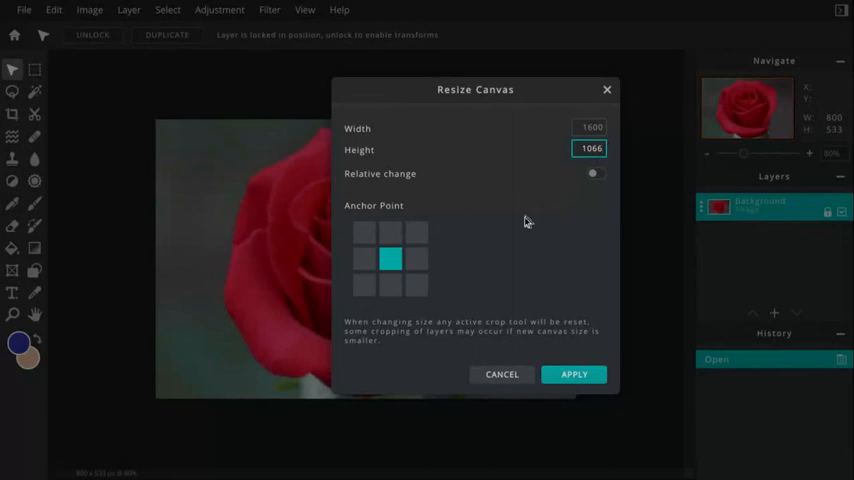
left_click(364, 232)
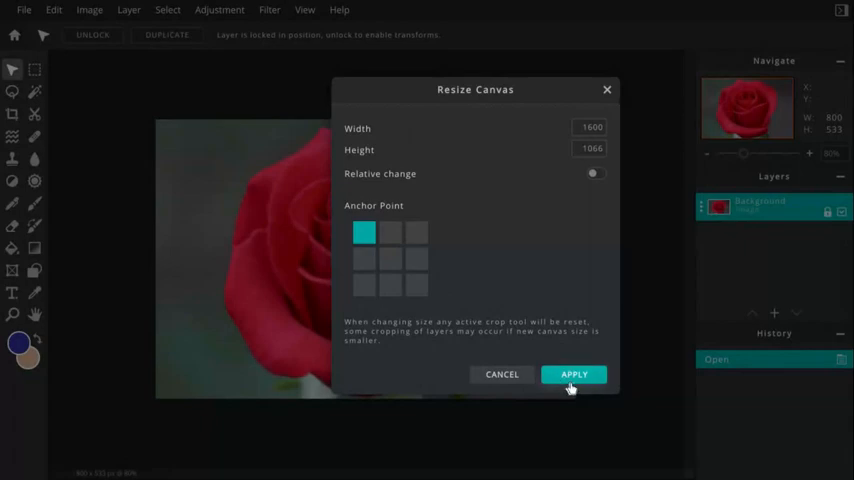
left_click(572, 374)
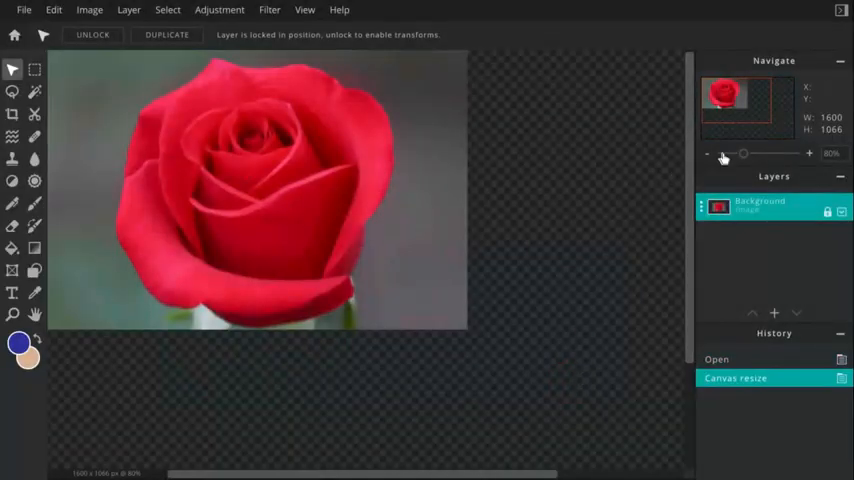
left_click(708, 152)
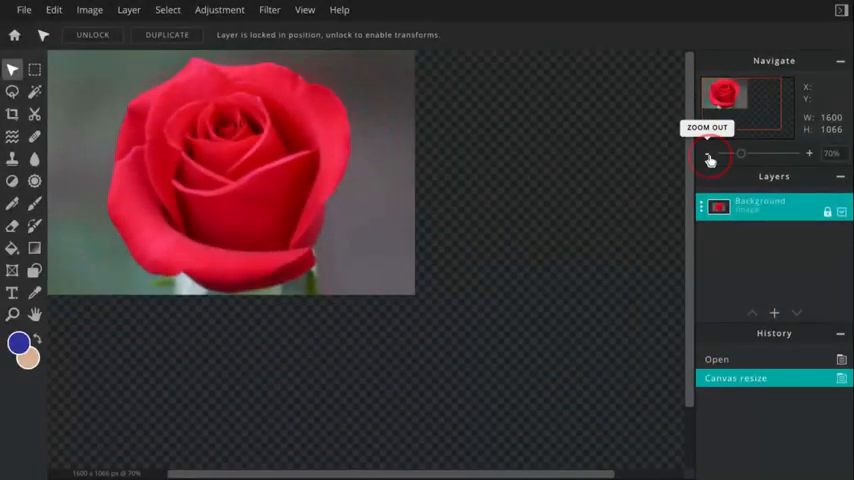
left_click(710, 160)
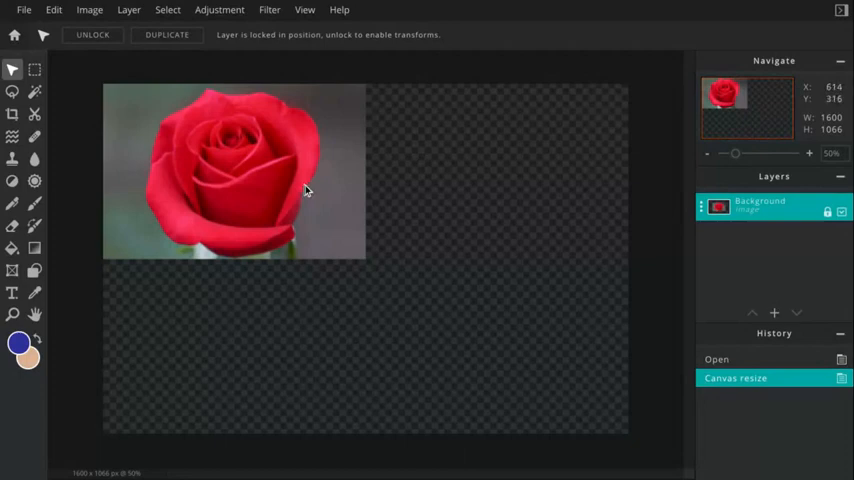
mouse_move(278, 178)
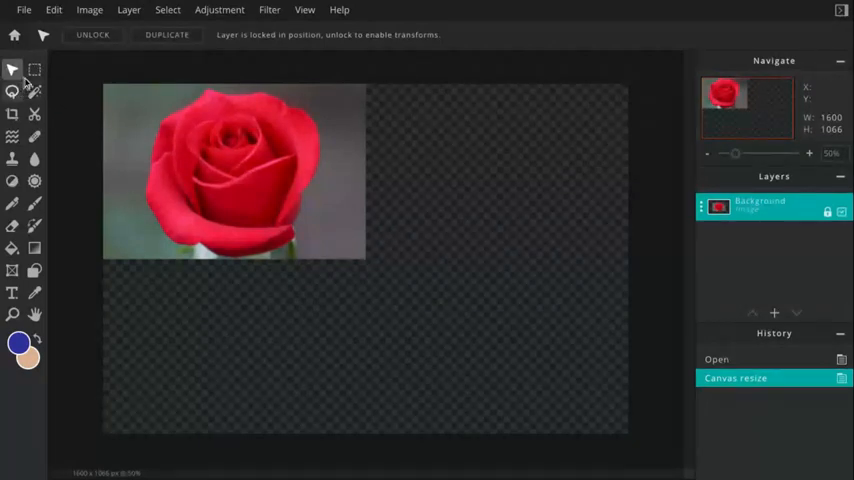
mouse_move(12, 68)
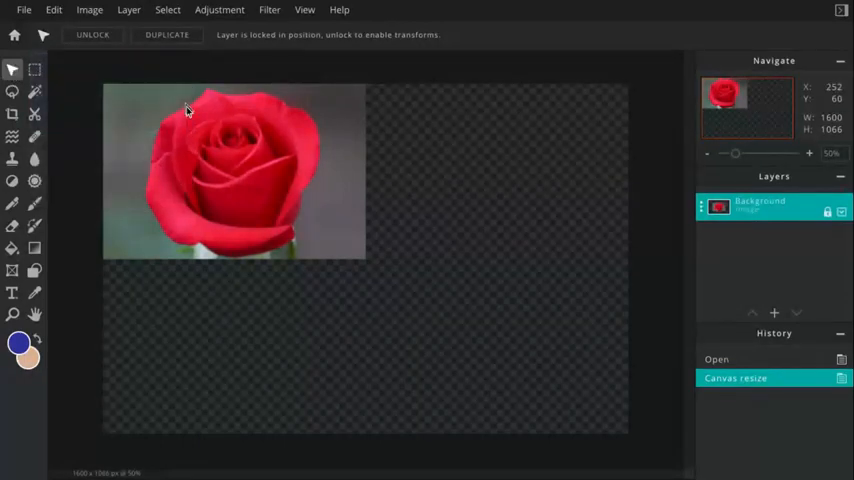
mouse_move(216, 148)
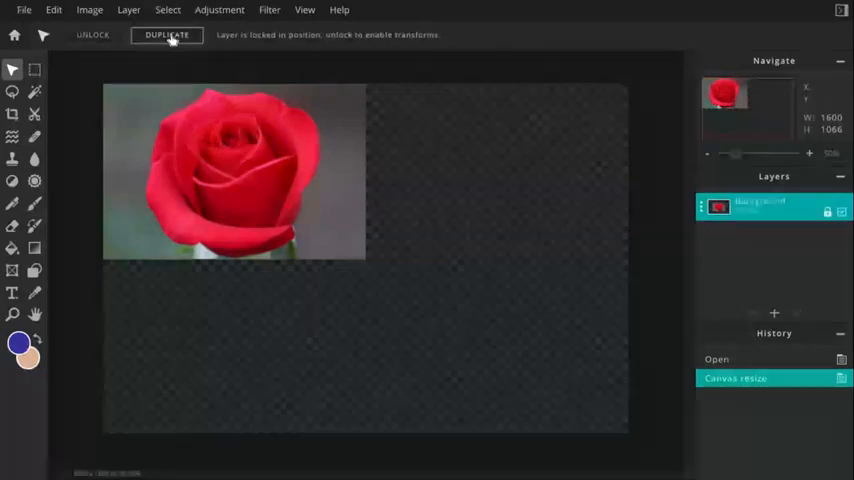
Duplicate the rose three times and place copies top-right, bottom-left and bottom-right, then select the top-right layer
left_click(168, 36)
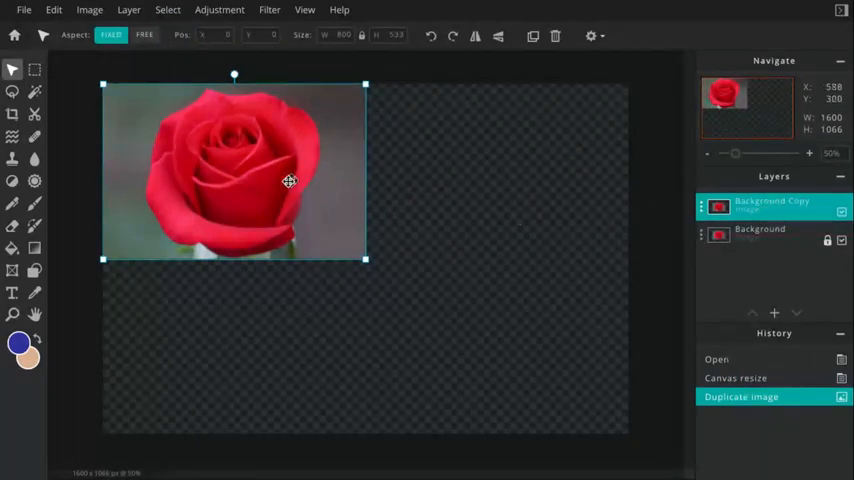
left_click_drag(288, 180, 536, 178)
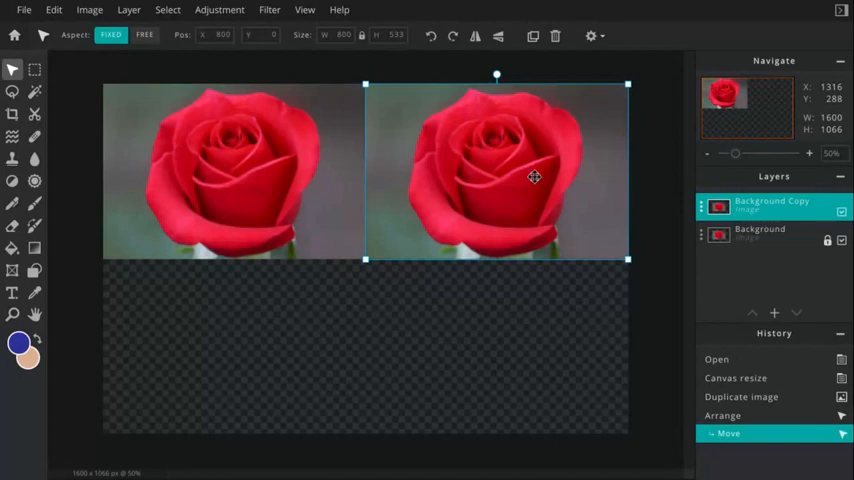
mouse_move(532, 36)
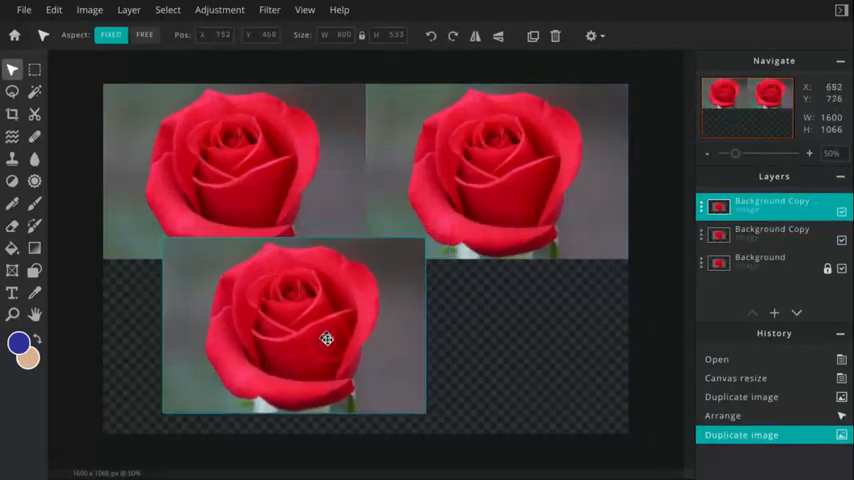
left_click_drag(324, 340, 268, 360)
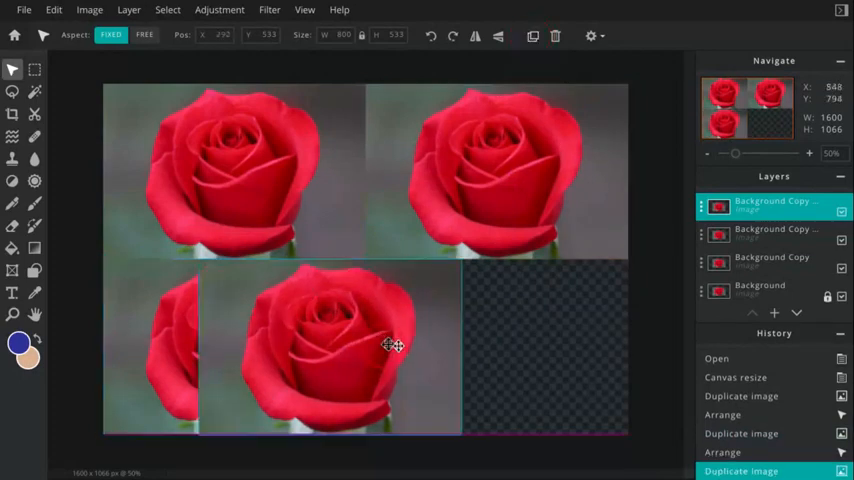
left_click_drag(396, 344, 550, 344)
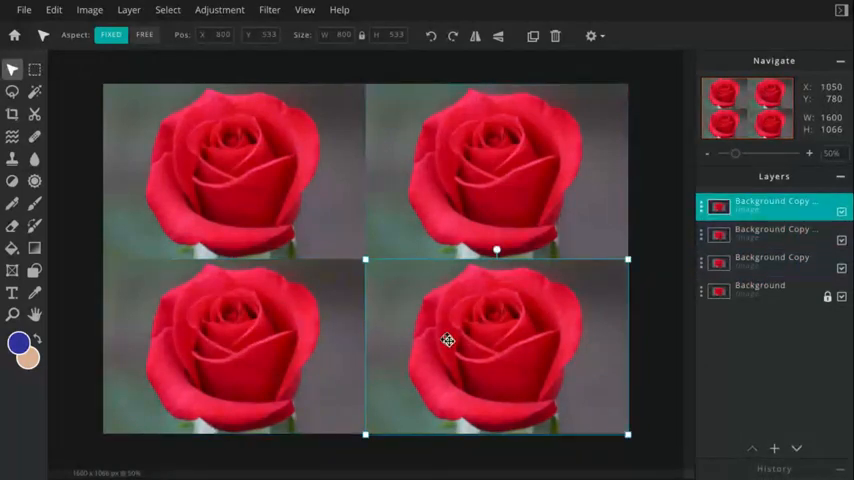
left_click(772, 260)
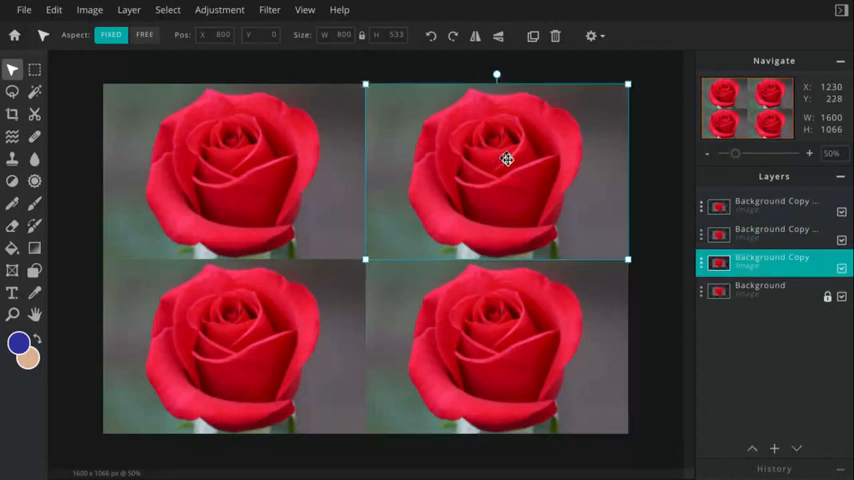
mouse_move(38, 226)
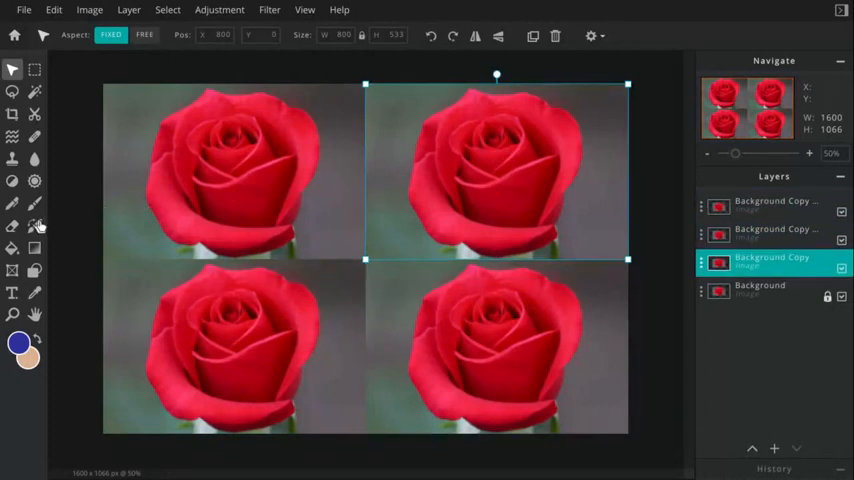
mouse_move(32, 228)
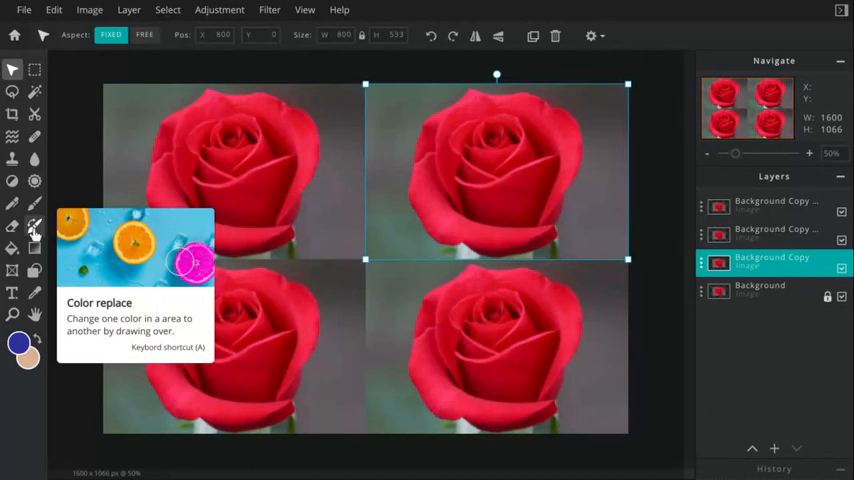
Set up the Color Replace brush with a larger size and begin on the top-right rose in blue
left_click(36, 226)
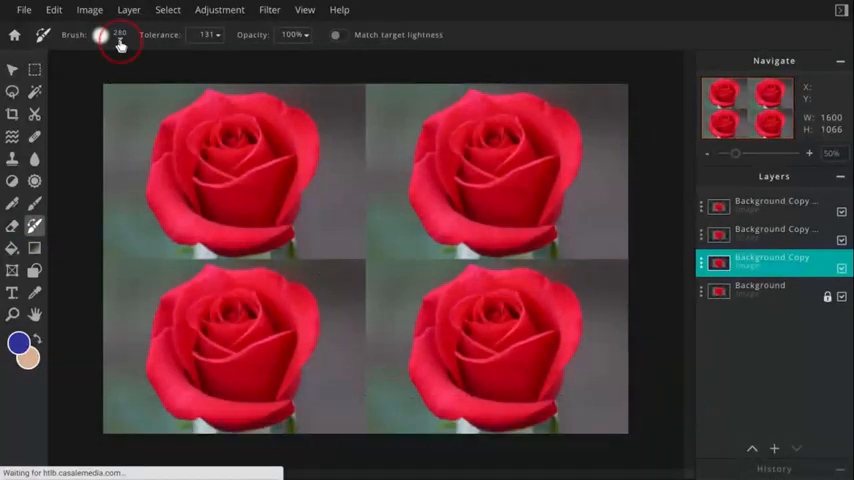
left_click(100, 34)
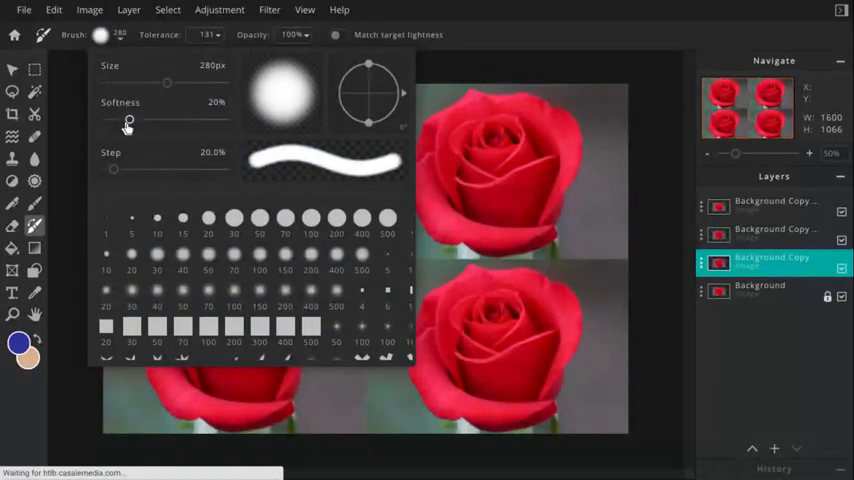
mouse_move(158, 88)
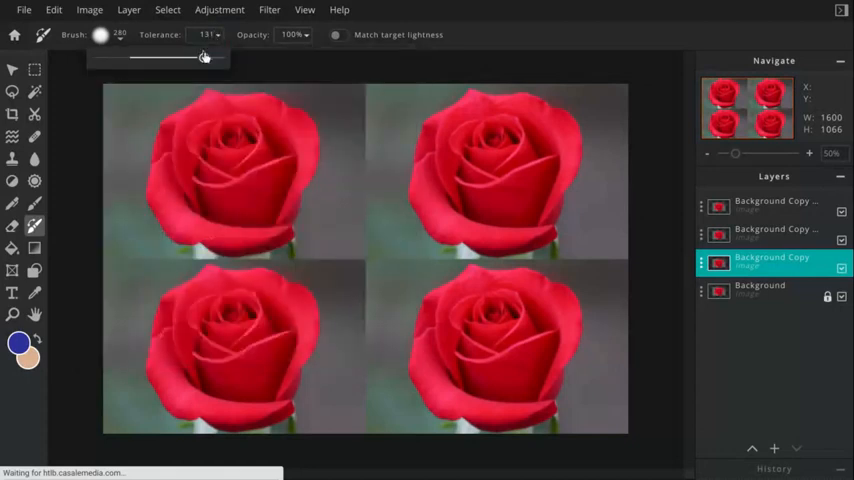
left_click_drag(200, 56, 136, 56)
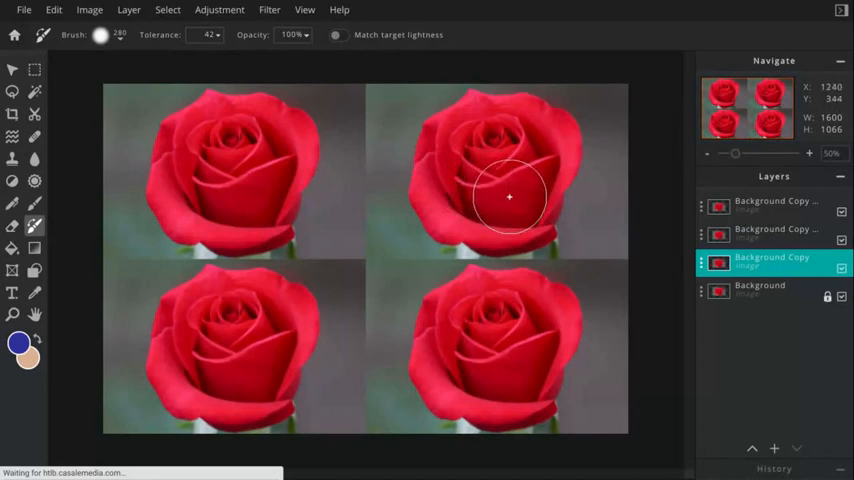
mouse_move(492, 156)
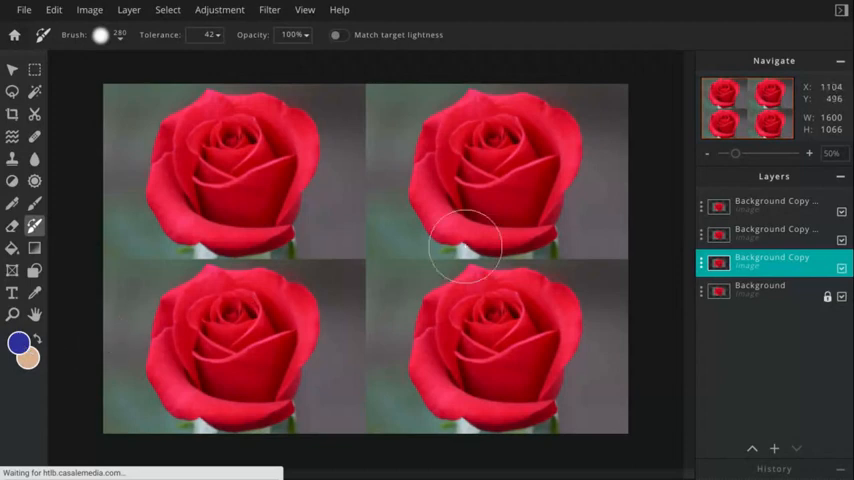
mouse_move(516, 200)
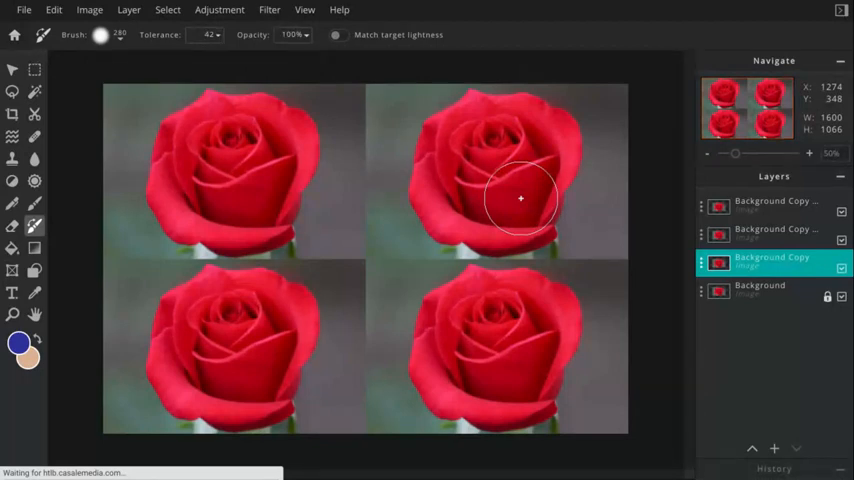
mouse_move(520, 200)
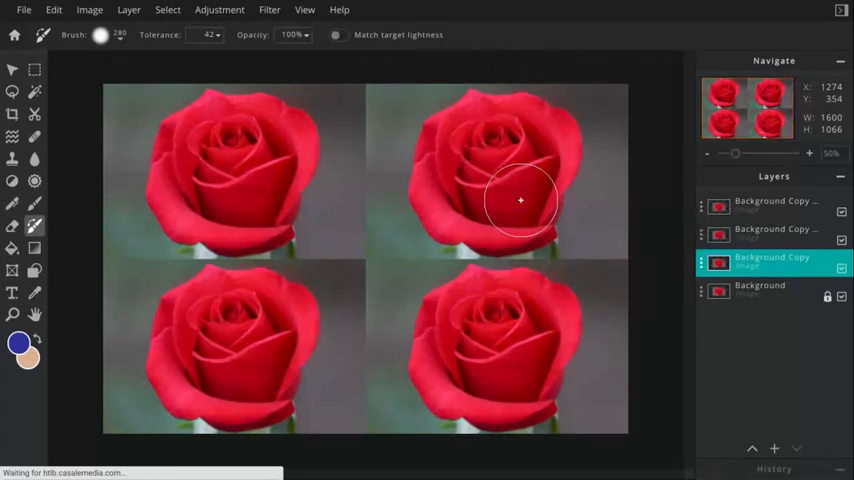
left_click(520, 200)
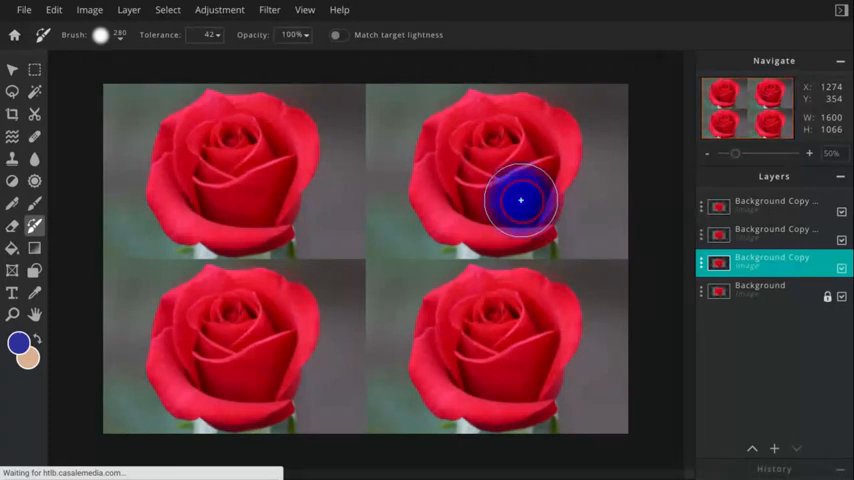
Paint blue over all the top-right rose's petals with Color Replace
left_click_drag(520, 200, 450, 180)
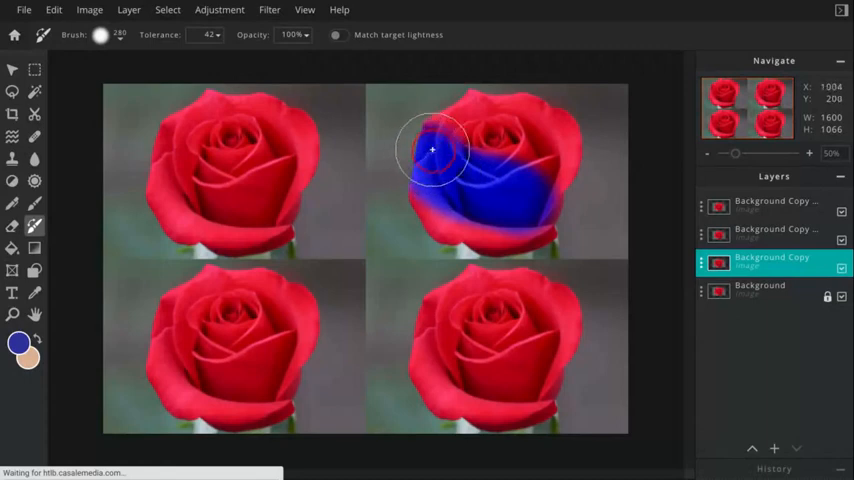
left_click_drag(432, 150, 580, 150)
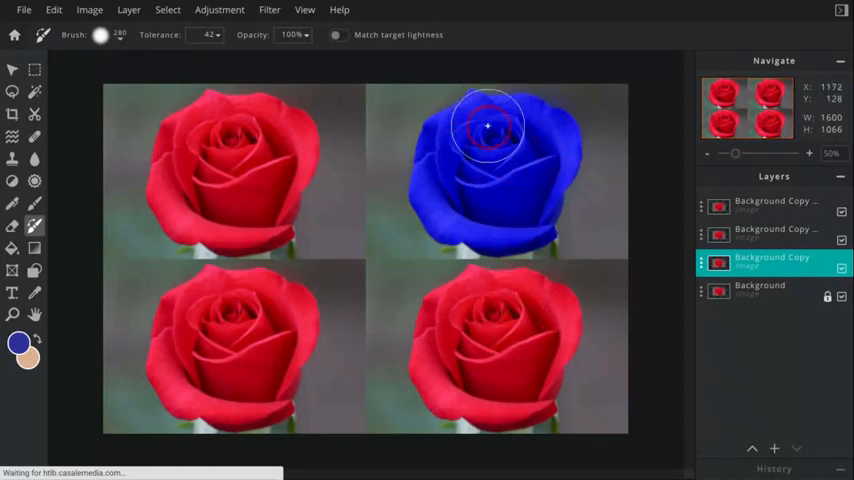
mouse_move(488, 154)
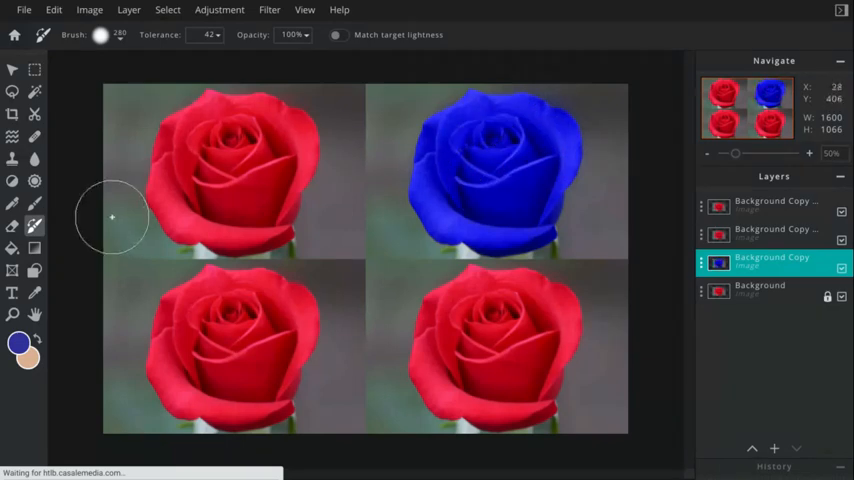
left_click(20, 344)
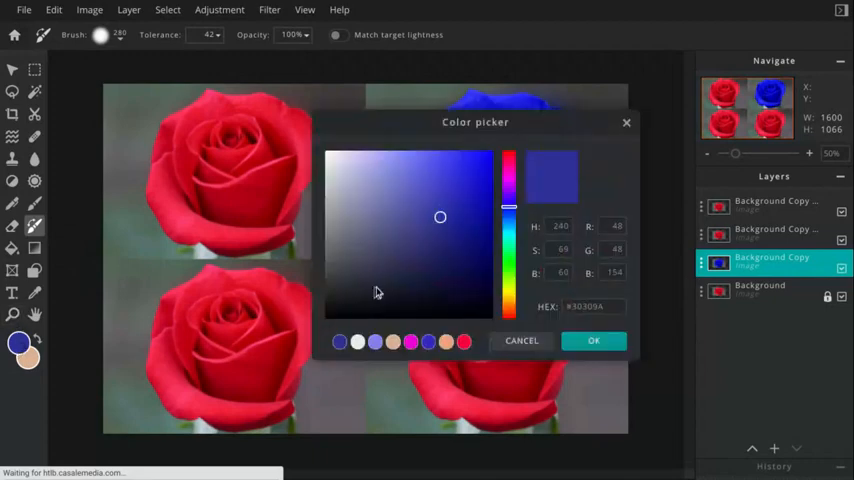
Switch the paint colour to green and resize the recolouring brush
left_click(508, 156)
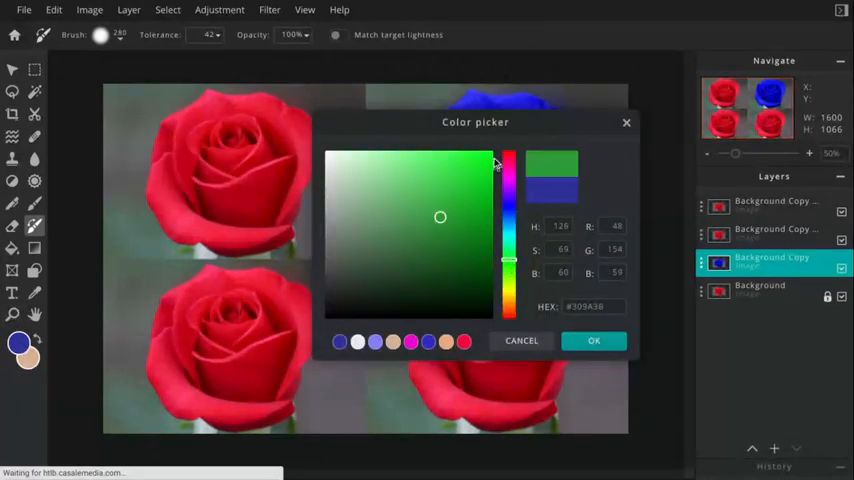
left_click(592, 340)
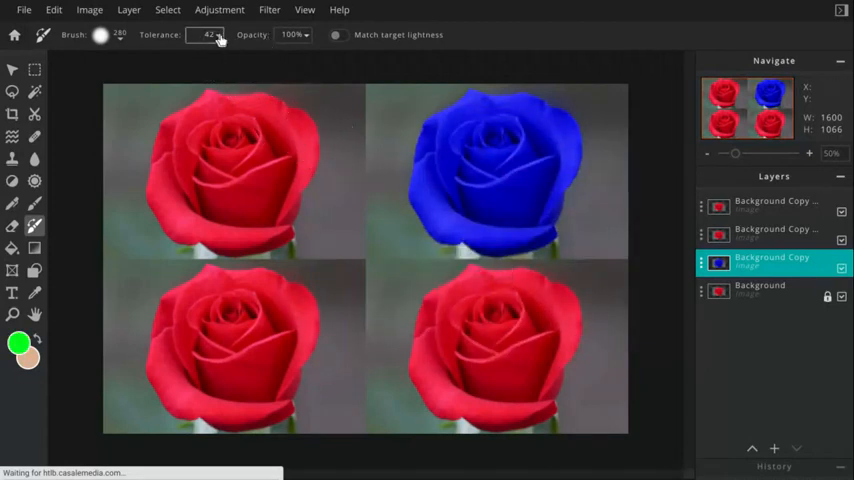
left_click(210, 36)
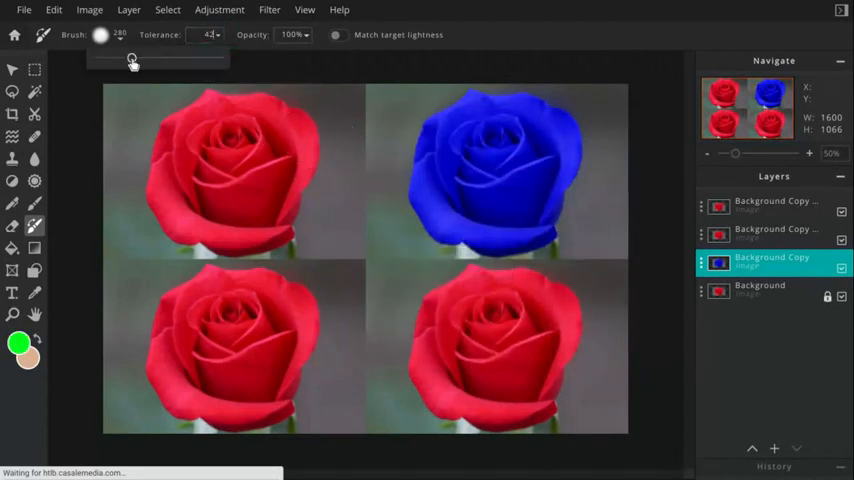
left_click_drag(132, 62, 102, 62)
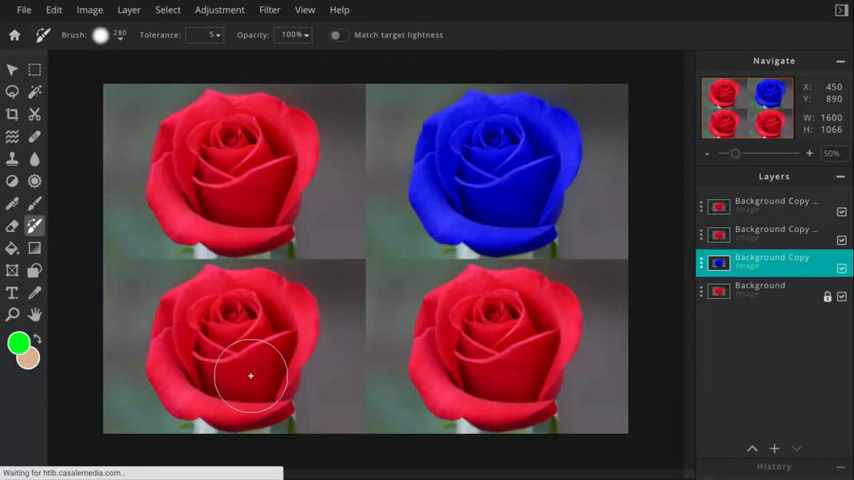
mouse_move(228, 370)
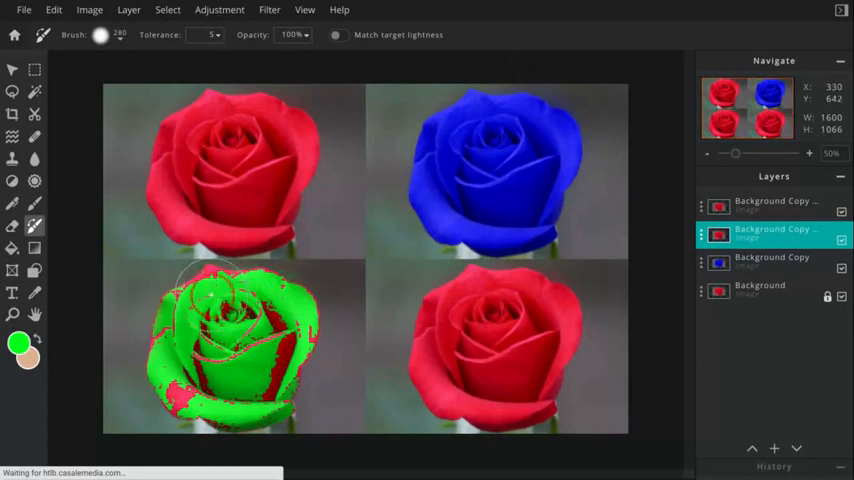
Paint the bottom-left rose green with a larger brush and tolerance lowered to about 42
left_click(220, 310)
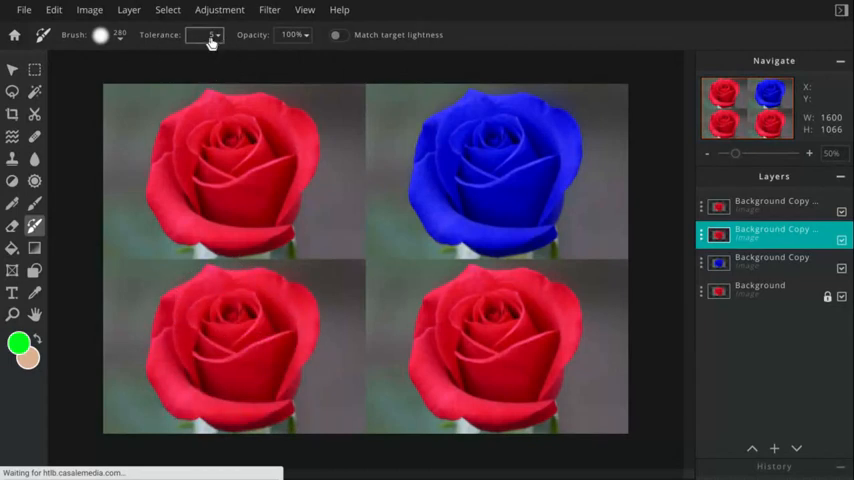
left_click(212, 34)
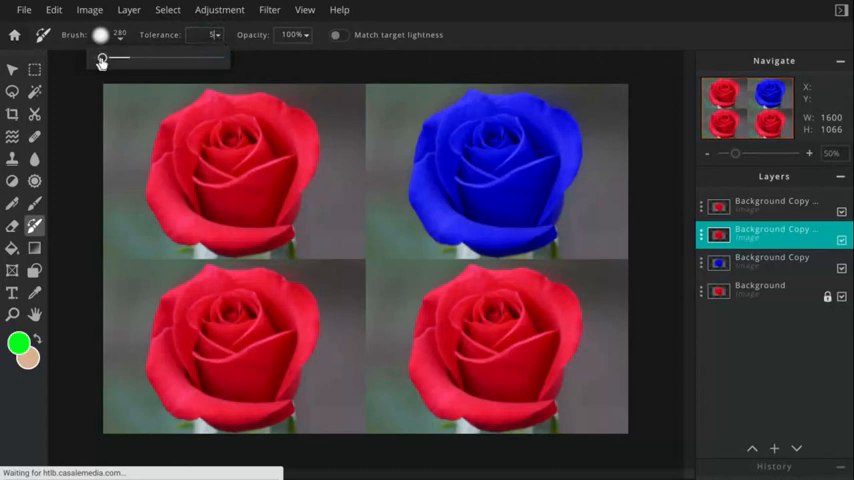
left_click_drag(104, 56, 218, 56)
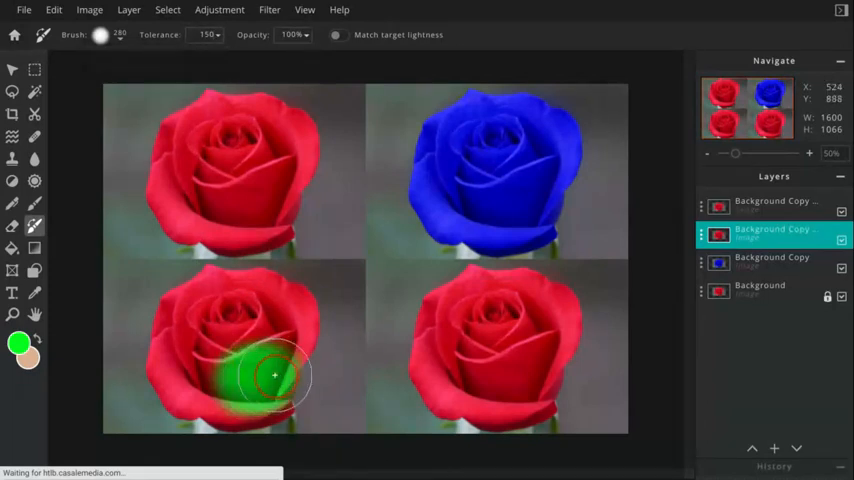
left_click_drag(276, 376, 130, 312)
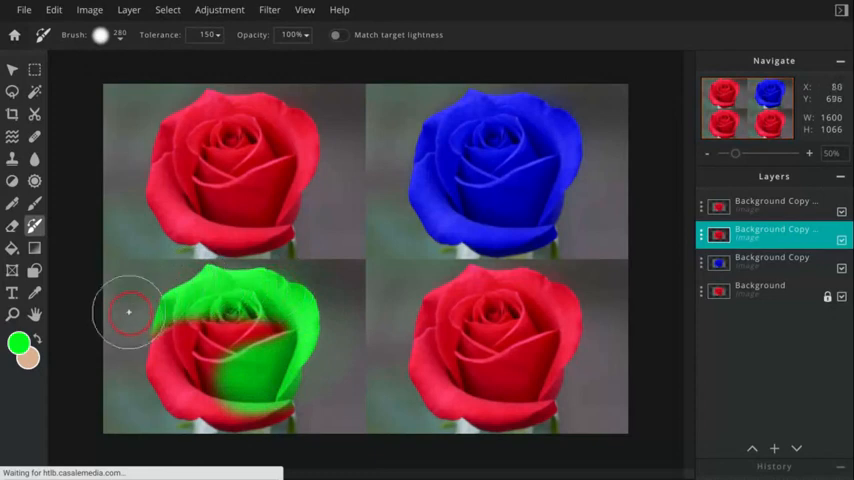
left_click_drag(128, 312, 204, 410)
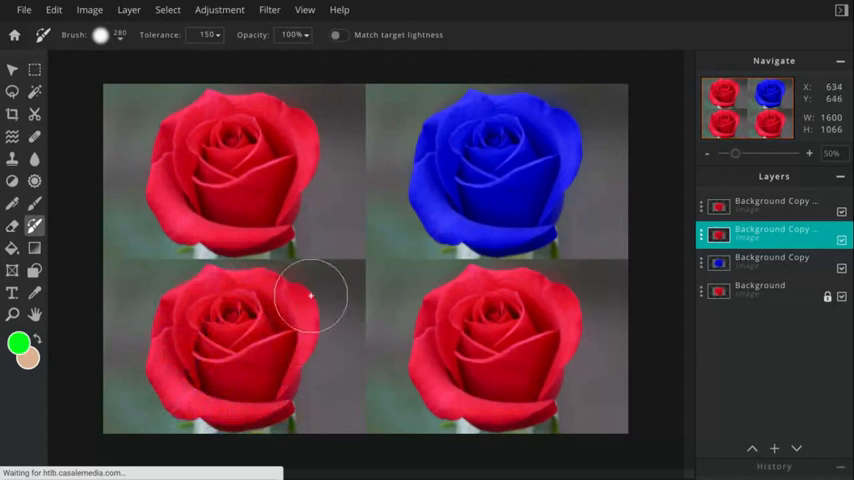
mouse_move(184, 62)
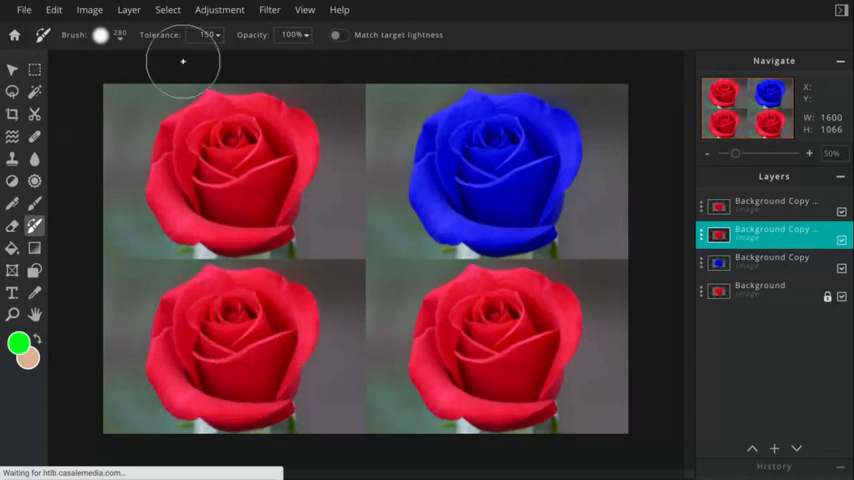
left_click(208, 36)
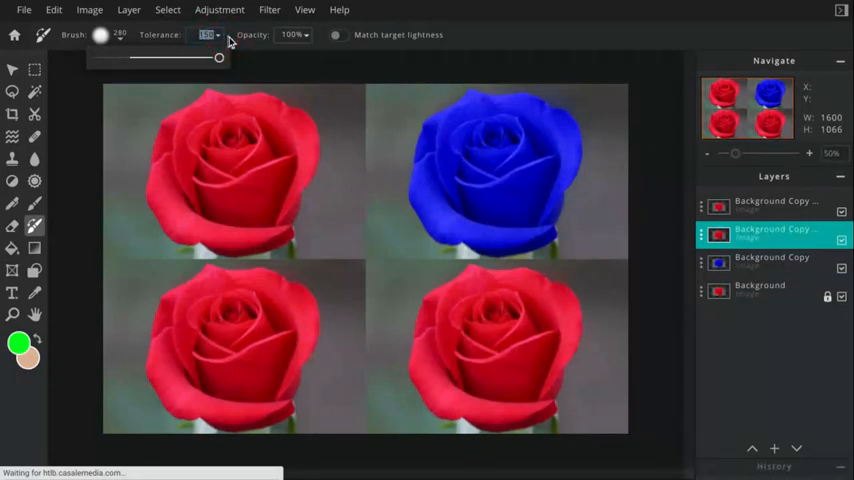
left_click_drag(218, 56, 132, 56)
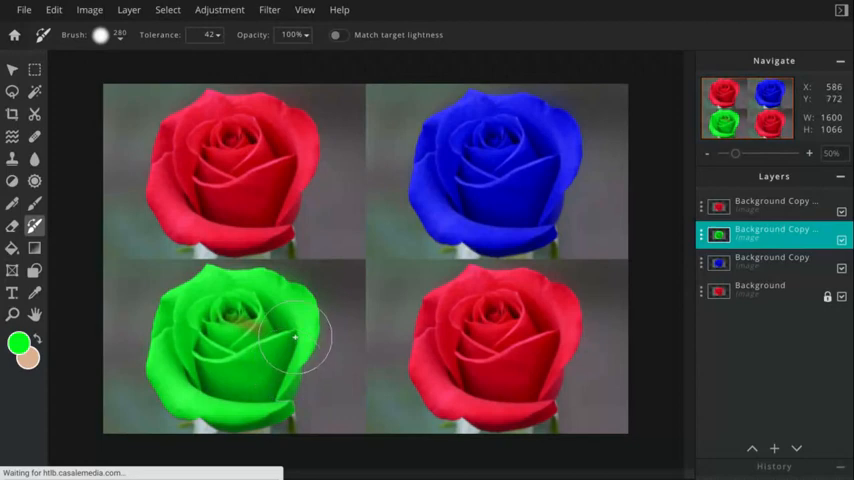
Select the bottom-right layer, pick light cyan, and paint it over the rose with Color Replace
left_click(12, 68)
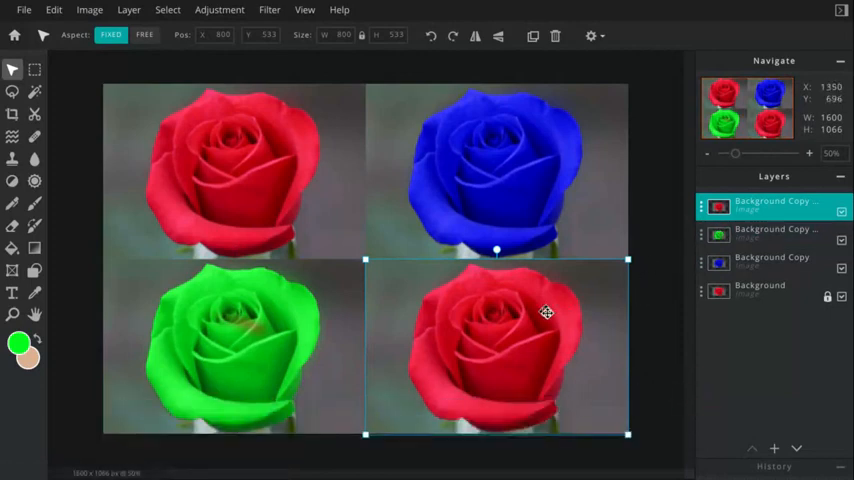
mouse_move(20, 344)
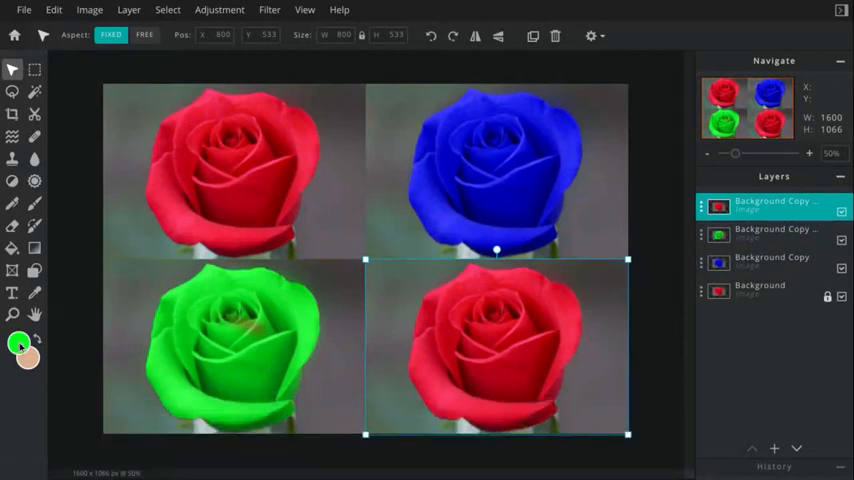
left_click(20, 344)
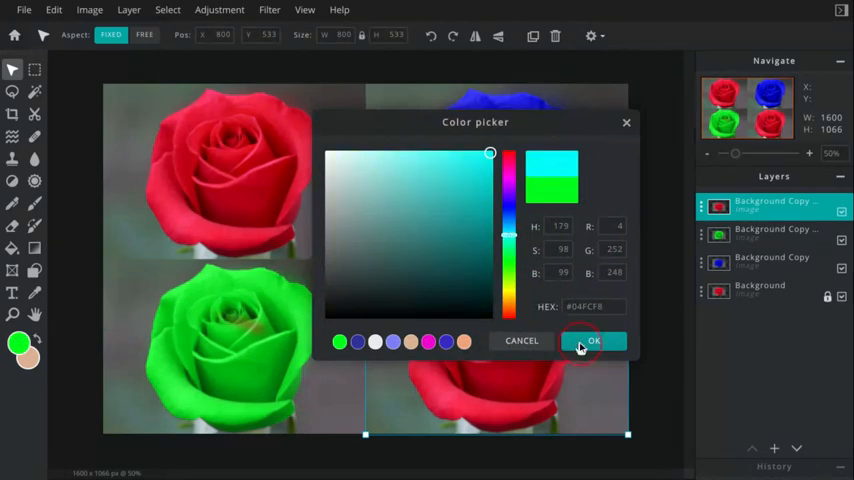
left_click(592, 340)
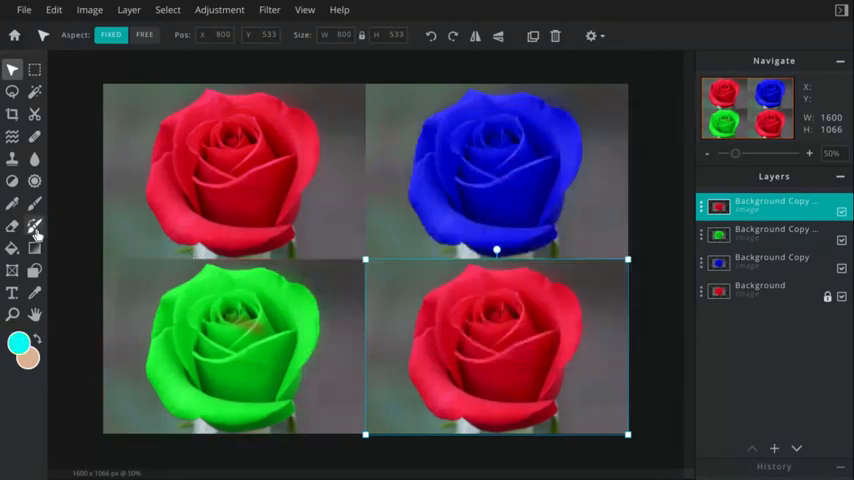
mouse_move(34, 226)
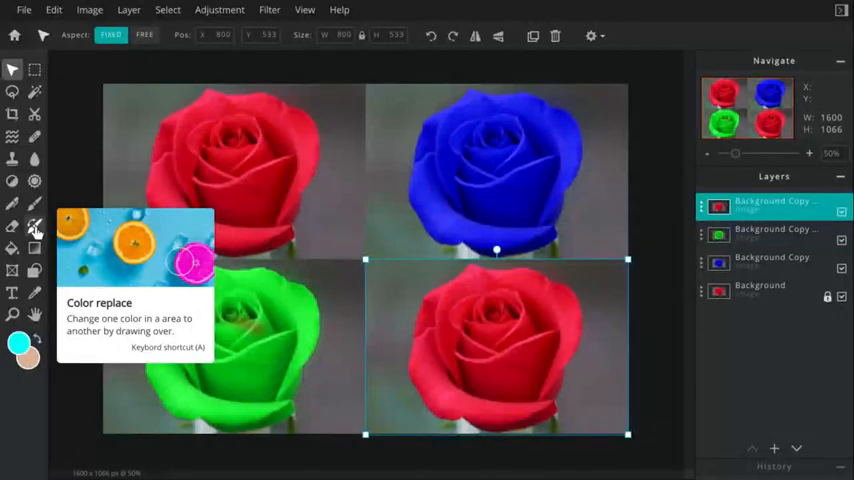
left_click(32, 226)
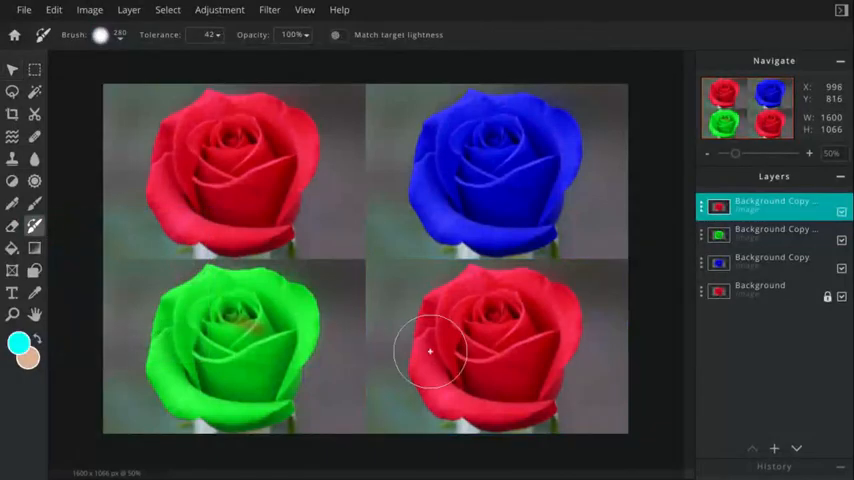
left_click_drag(430, 350, 518, 364)
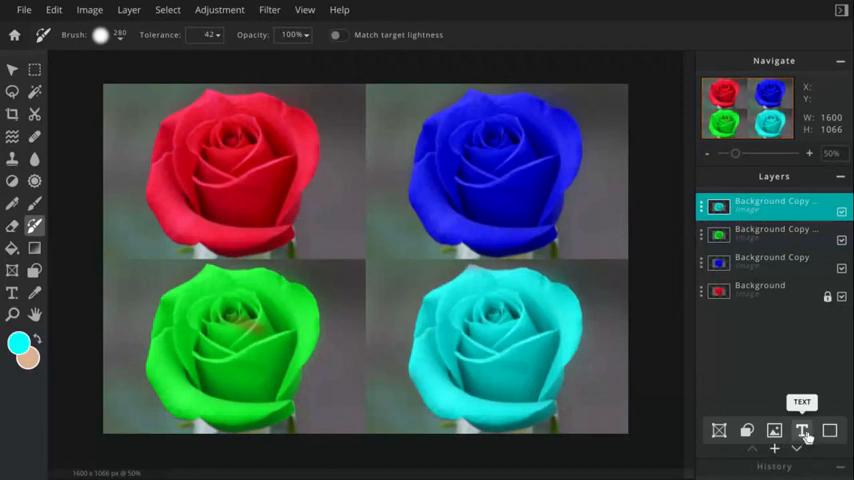
Add a text layer reading 'Original' over the top-left red rose
left_click(800, 430)
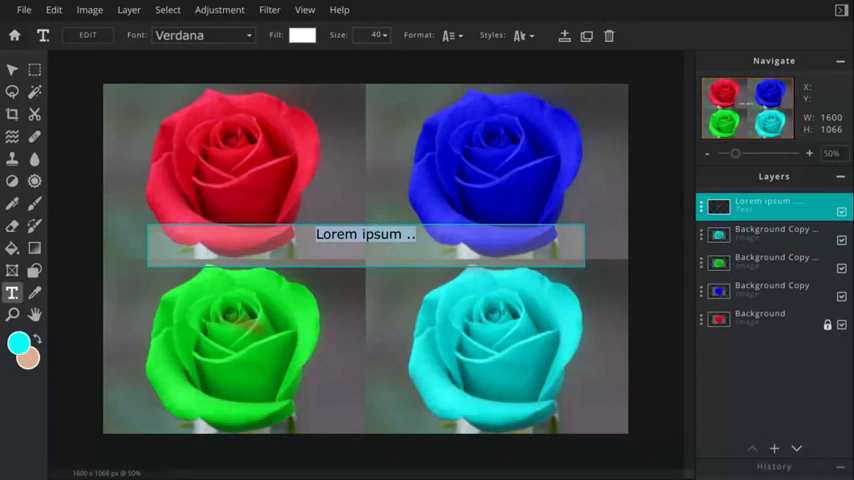
type("Original")
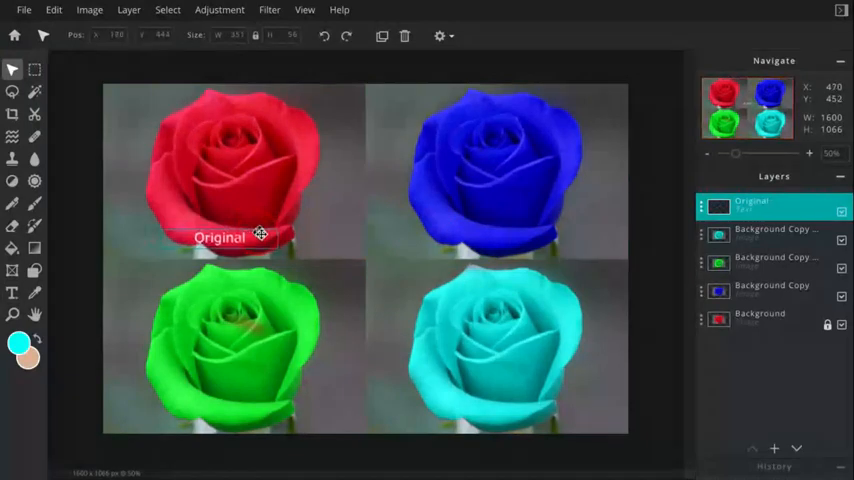
Place the Original label on the red rose and reorder its layer back to the top of the stack
left_click_drag(260, 236, 356, 236)
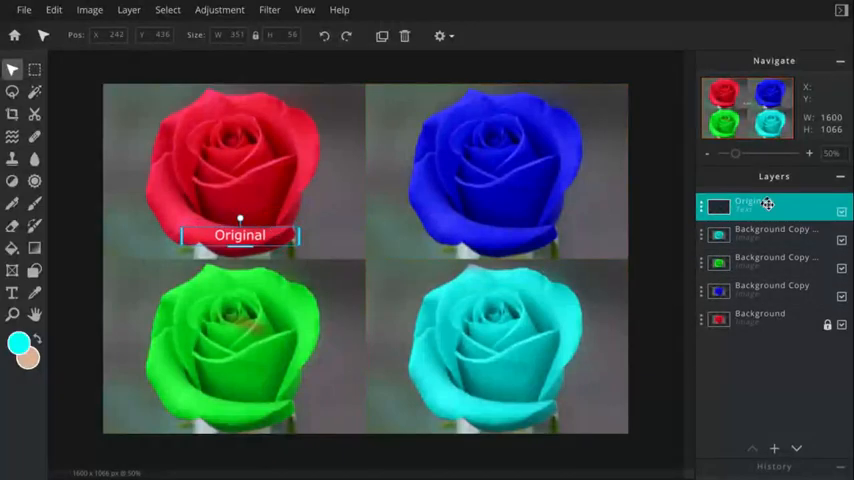
left_click_drag(768, 204, 778, 320)
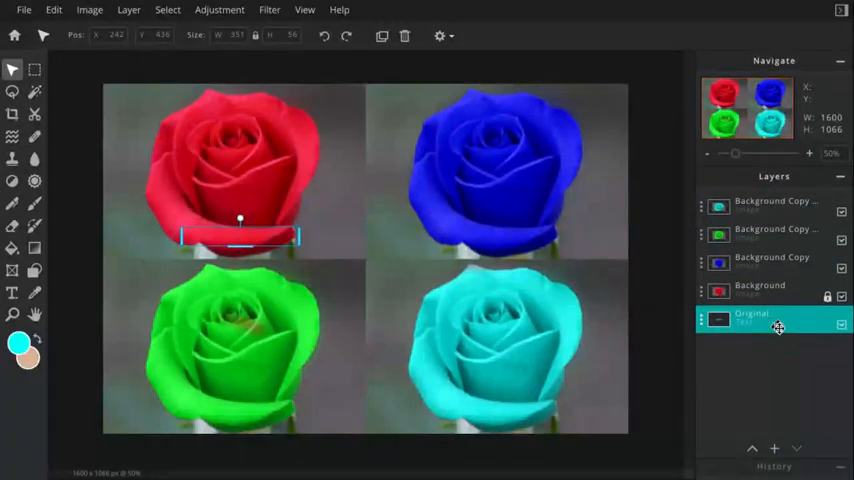
left_click(770, 290)
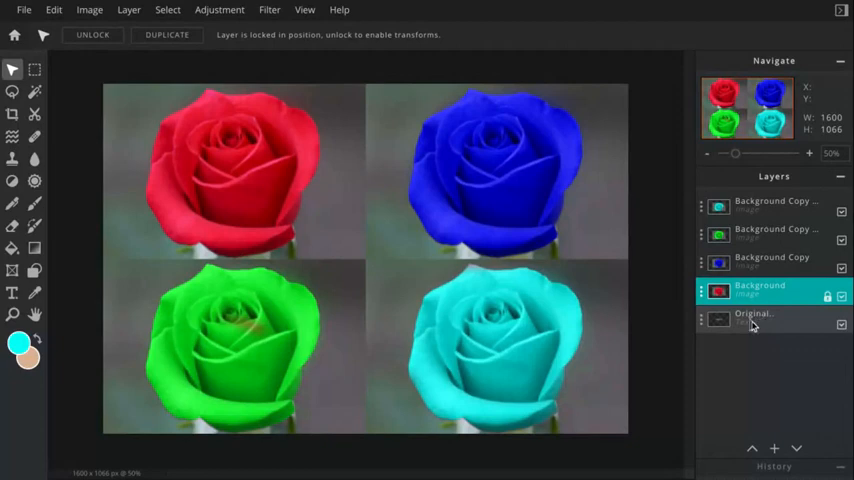
left_click(756, 318)
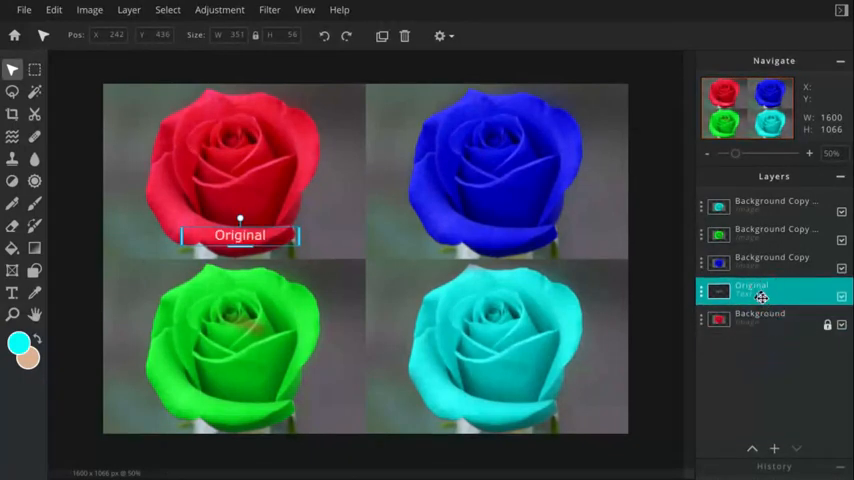
left_click_drag(764, 290, 764, 204)
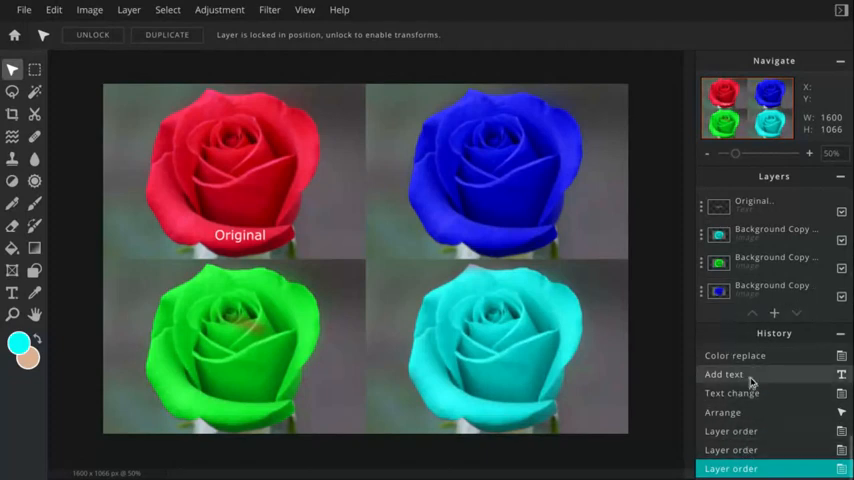
mouse_move(744, 360)
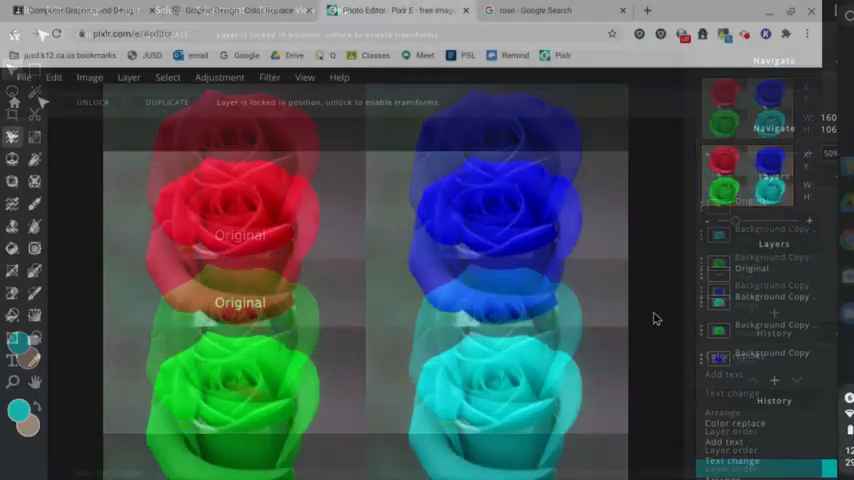
Review the Color Replace assignment steps and the YourInitials file-naming rule, ending back at the page top
left_click(238, 10)
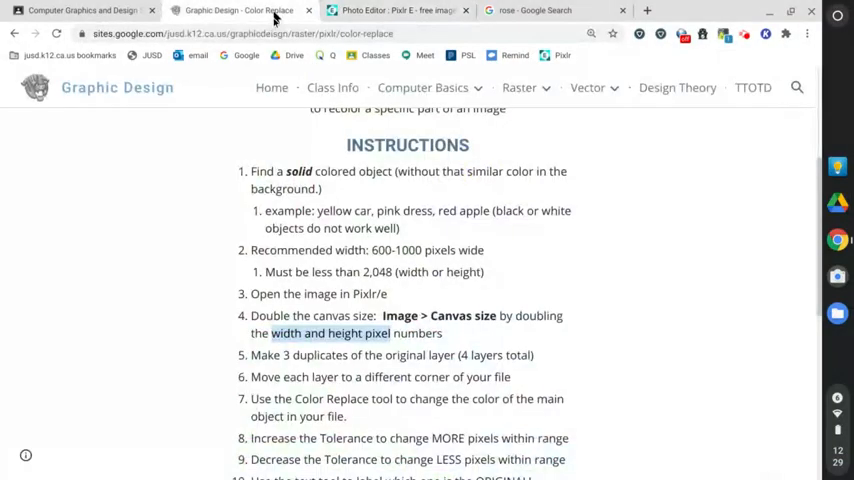
scroll("down", 3)
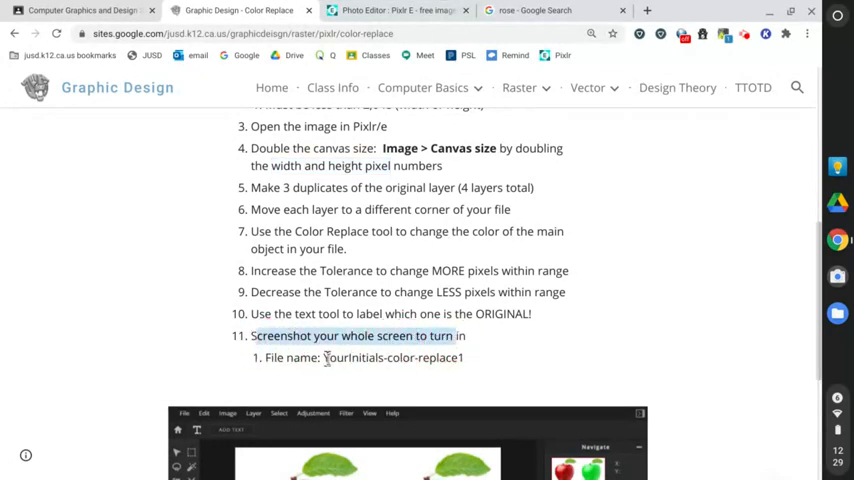
double_click(370, 356)
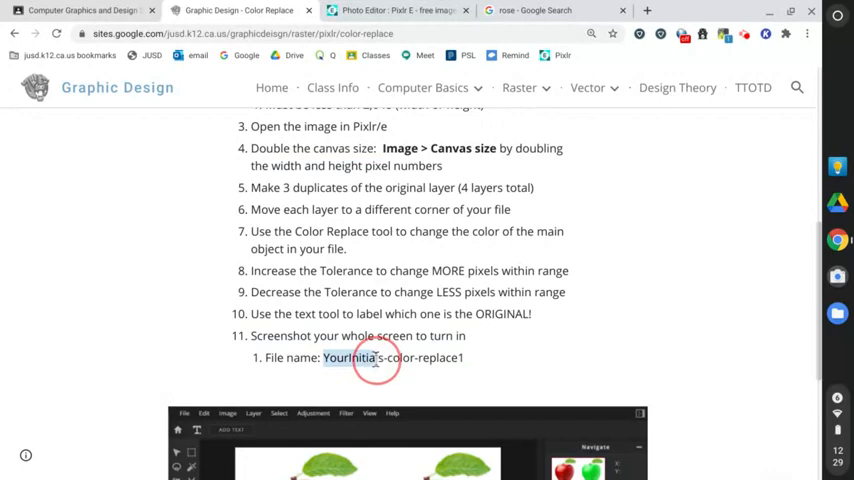
scroll("down", 3)
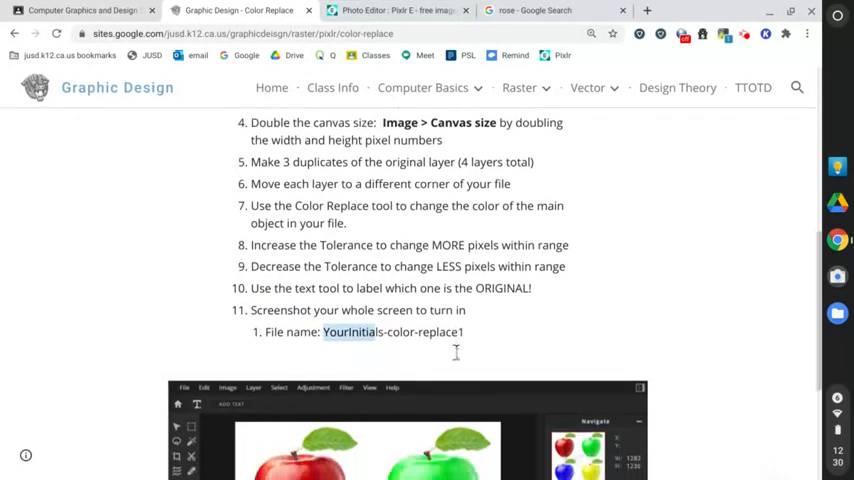
scroll("down", 3)
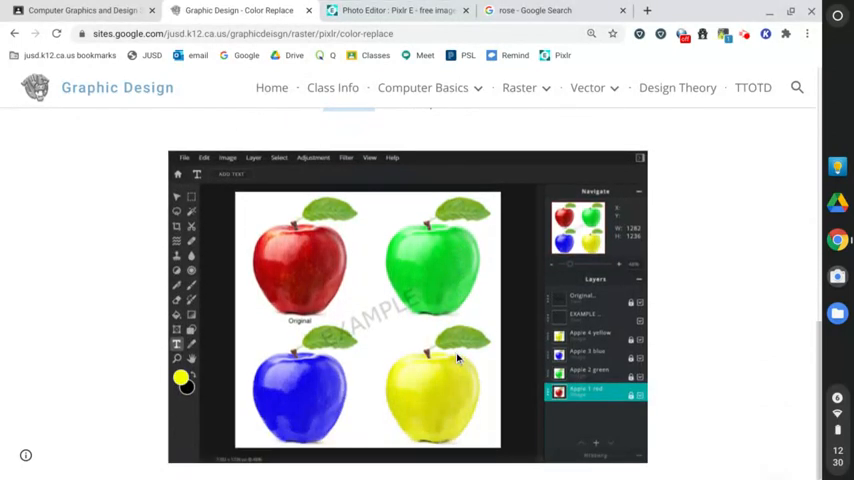
scroll("up", 3)
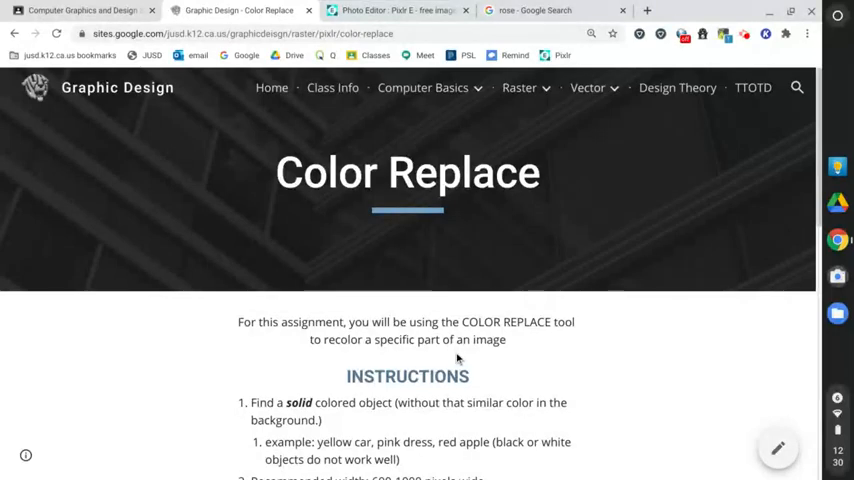